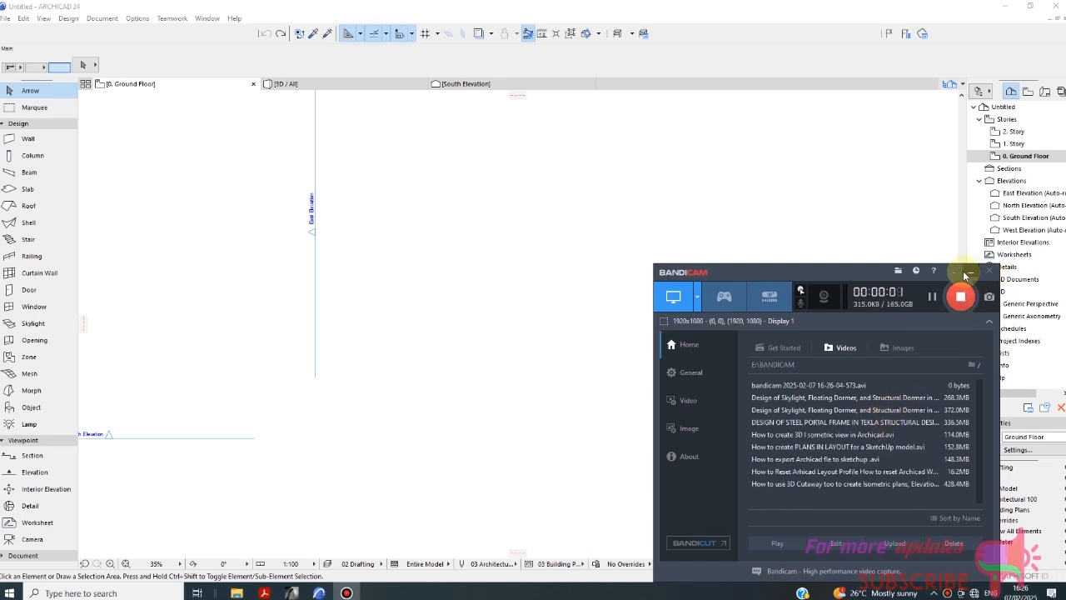
- Browse the Window > Toolbars list to see which toolbars are currently enabled
left_click(970, 272)
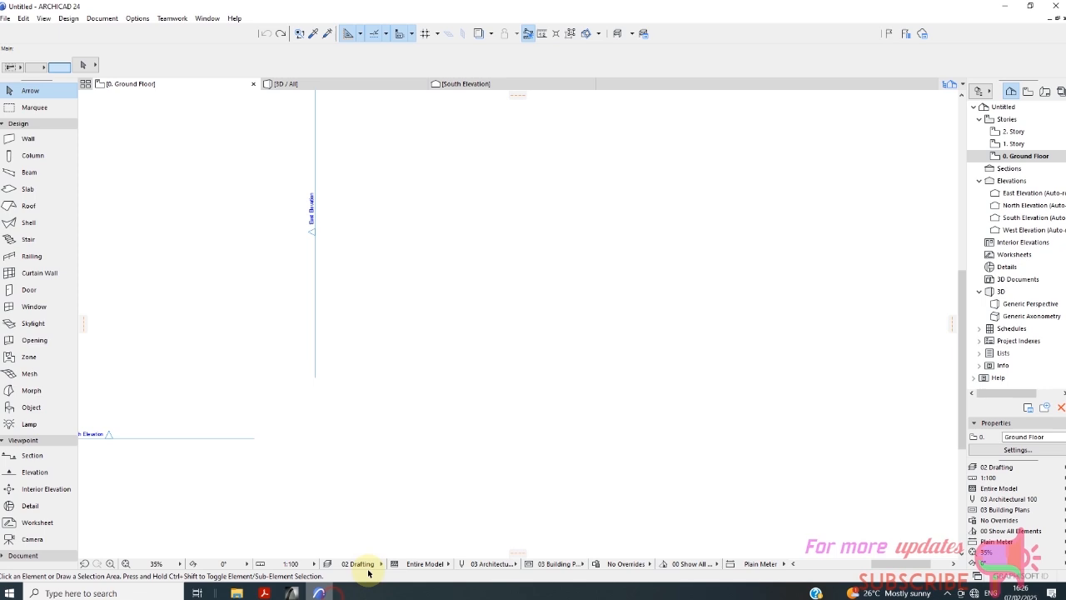
mouse_move(470, 10)
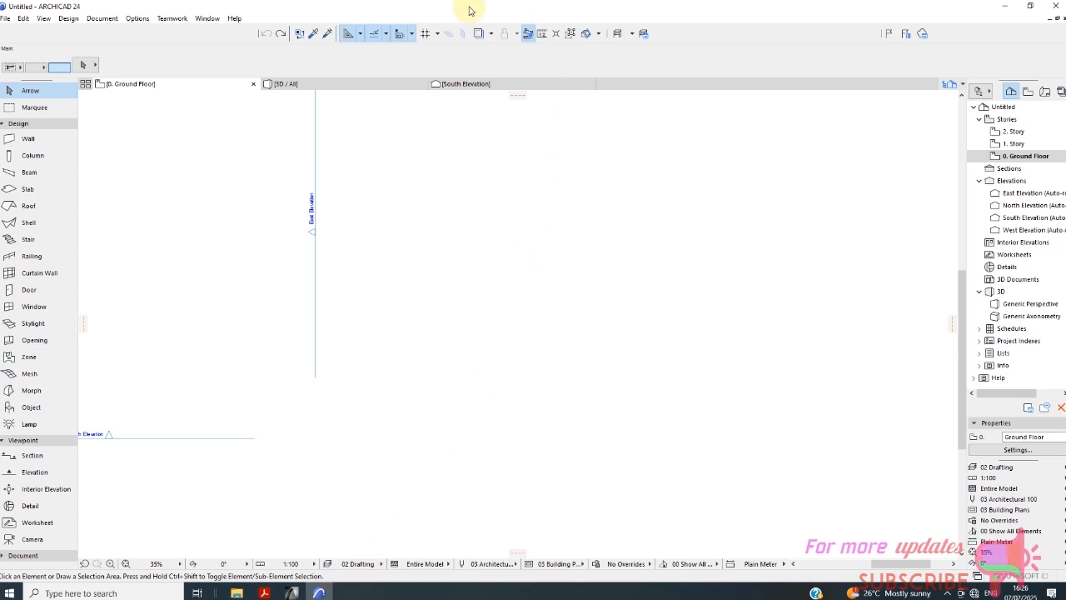
mouse_move(411, 98)
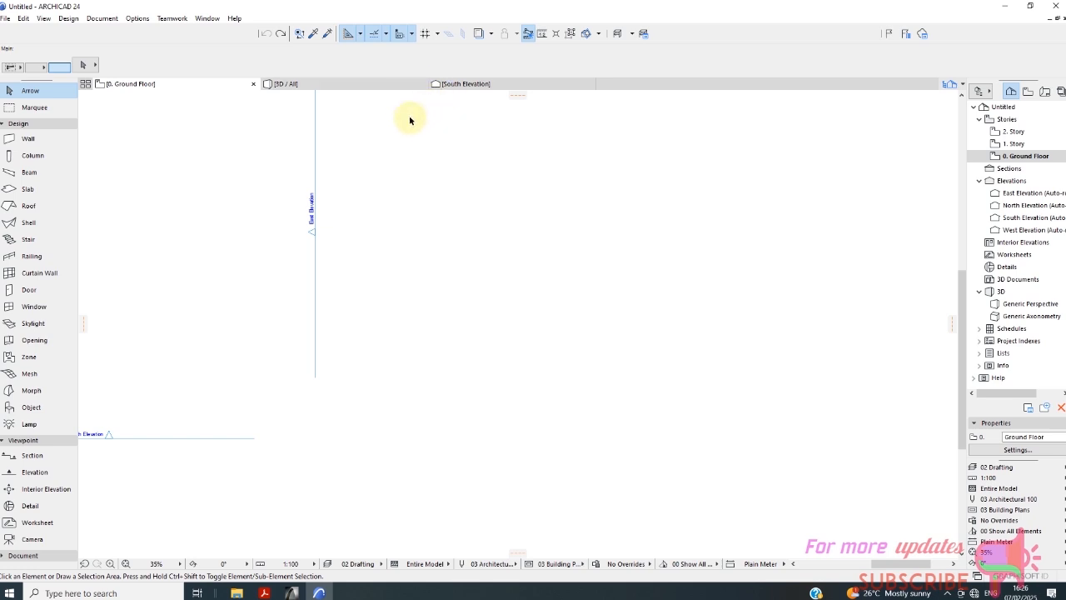
mouse_move(310, 93)
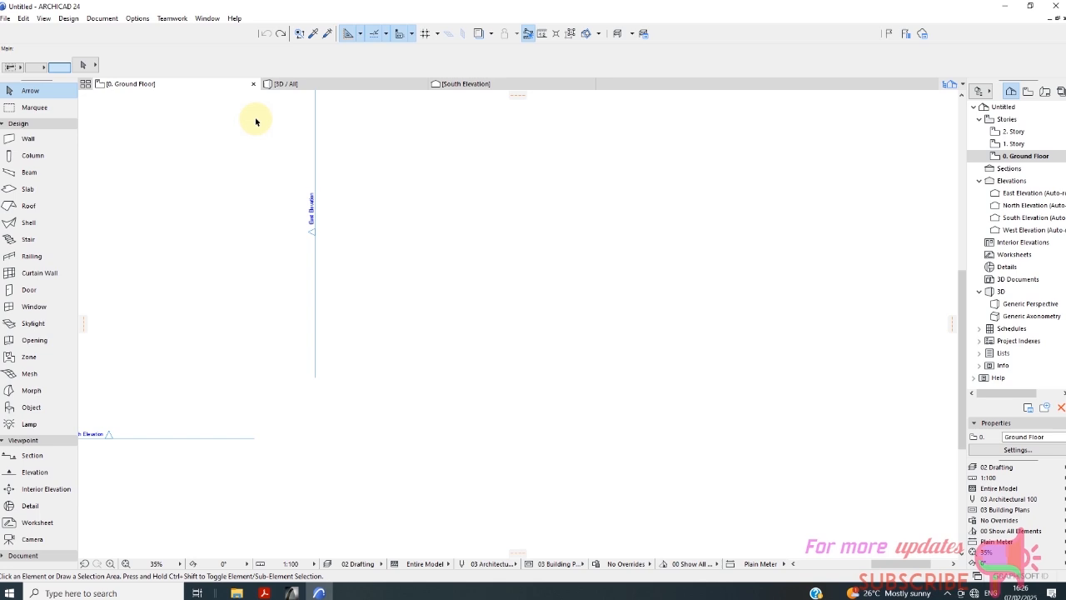
mouse_move(250, 116)
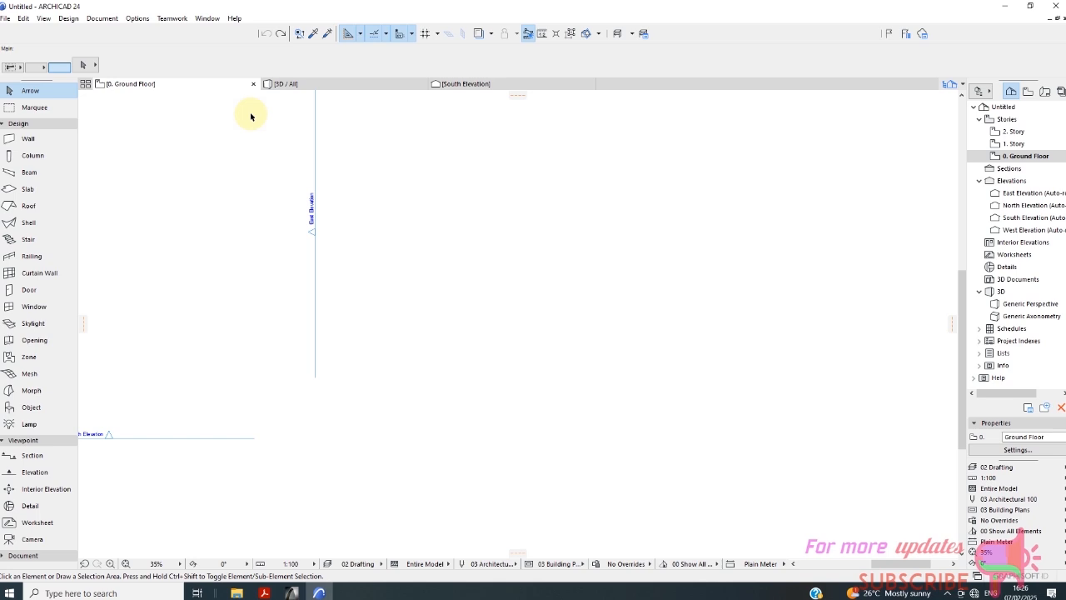
mouse_move(189, 60)
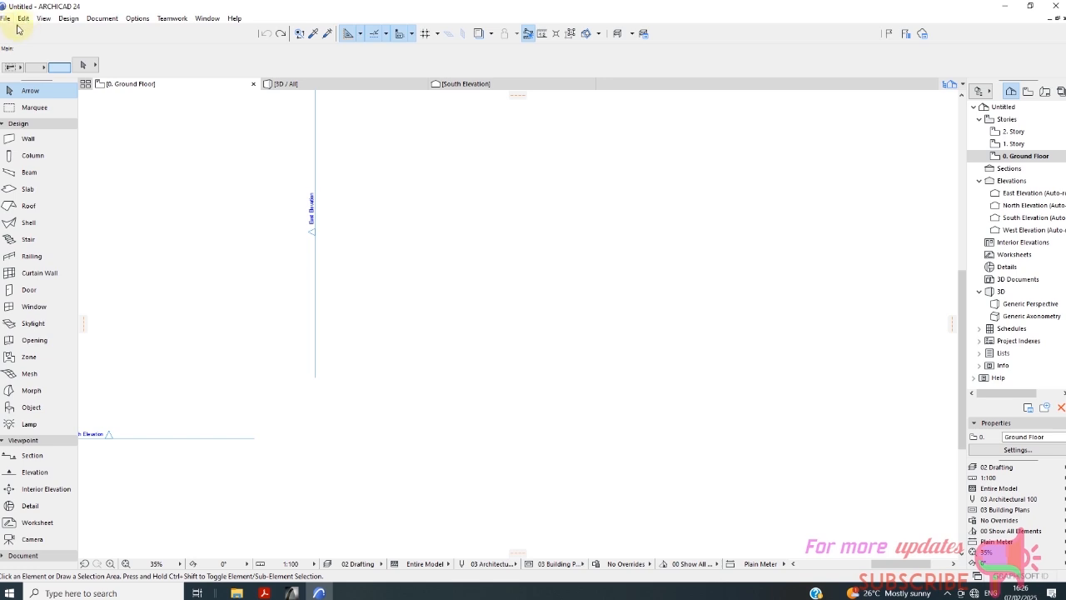
mouse_move(206, 19)
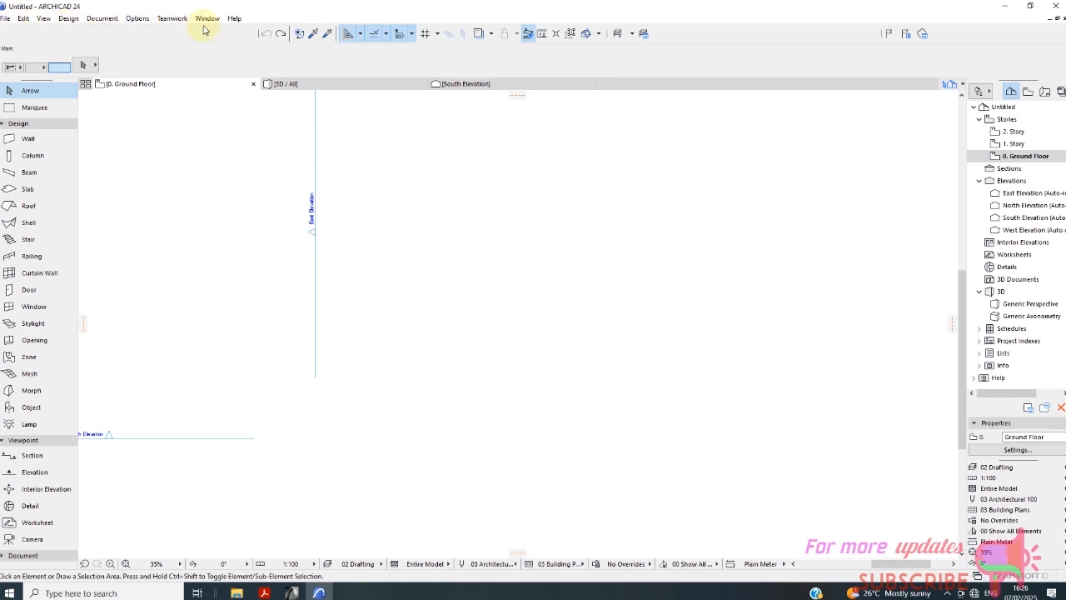
left_click(206, 16)
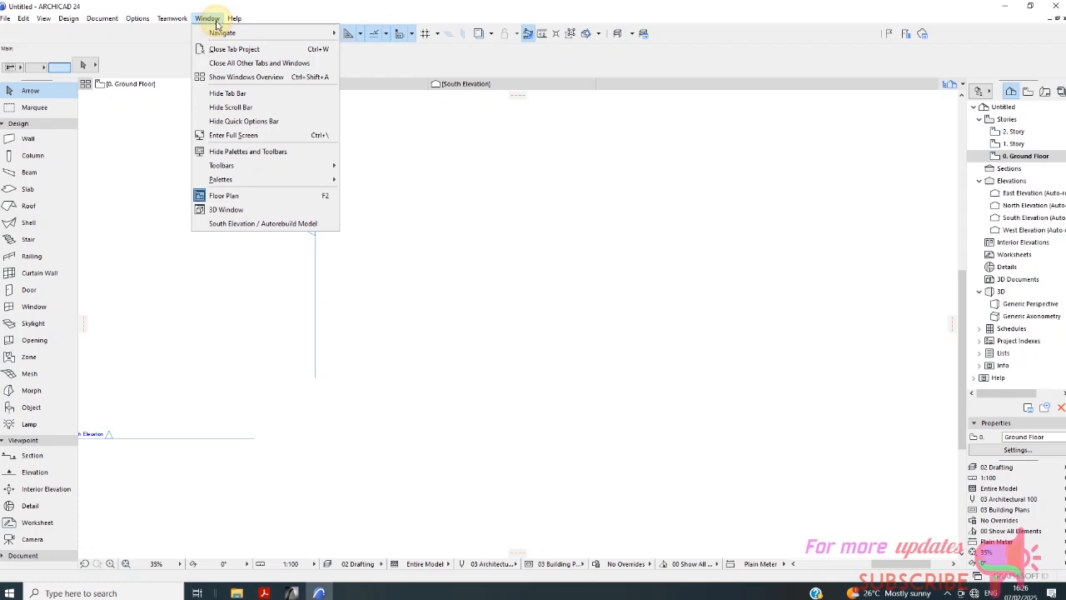
mouse_move(240, 66)
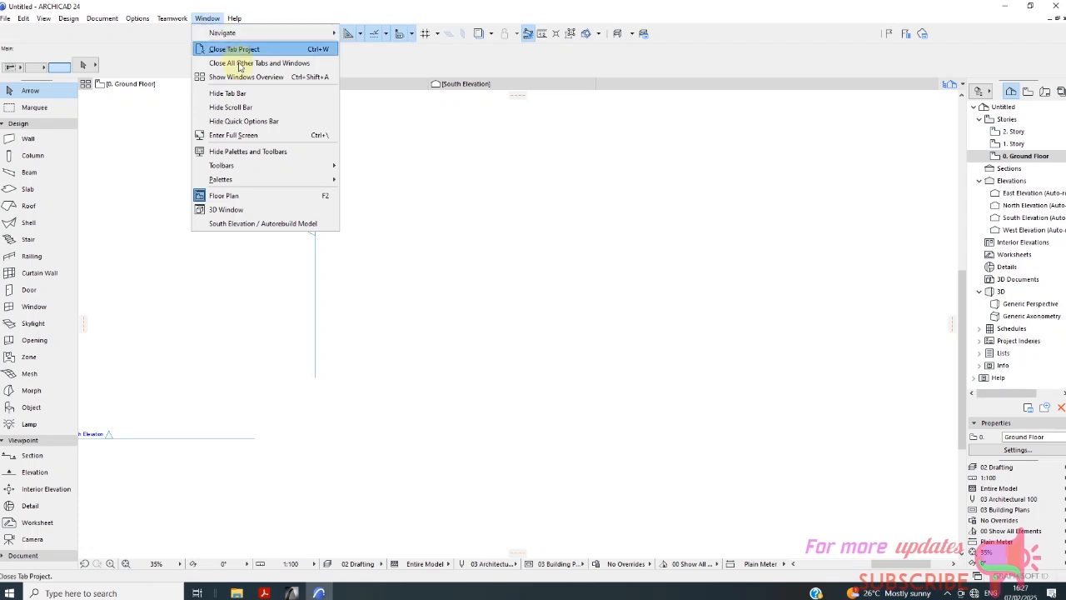
mouse_move(242, 155)
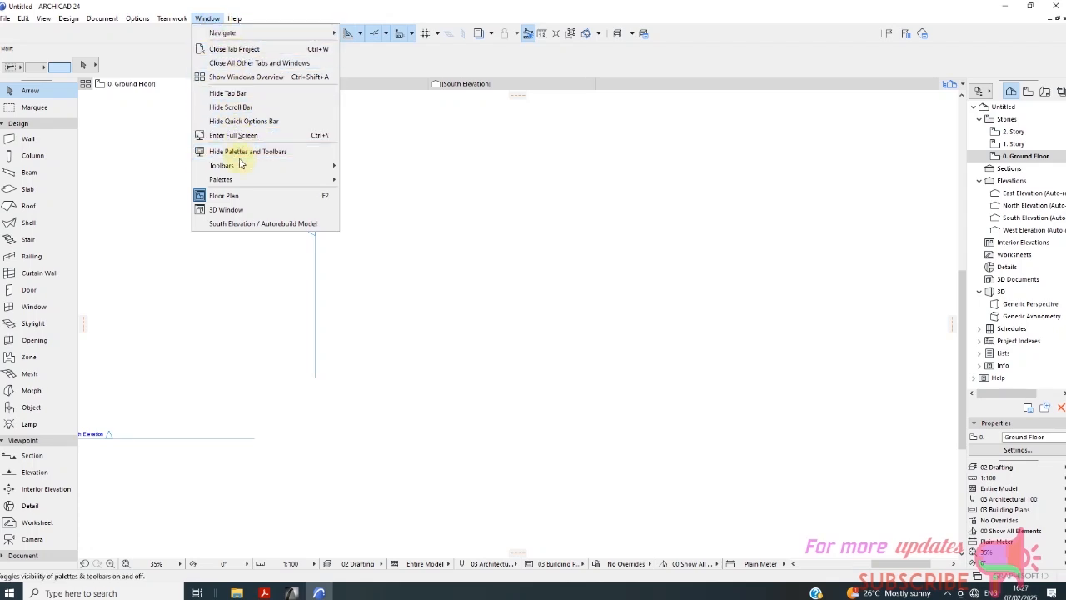
left_click(222, 164)
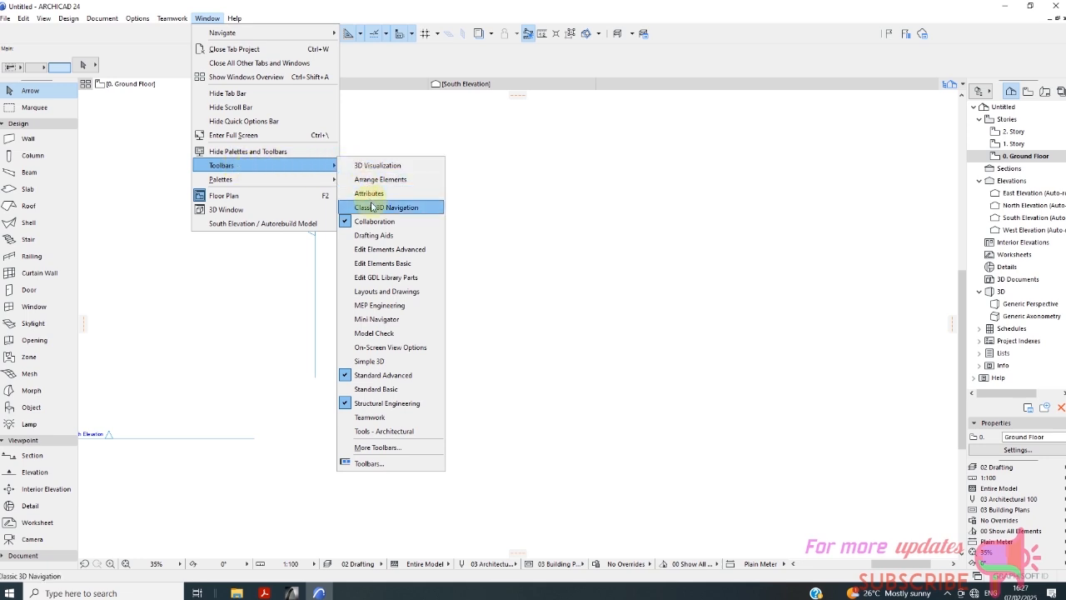
mouse_move(373, 235)
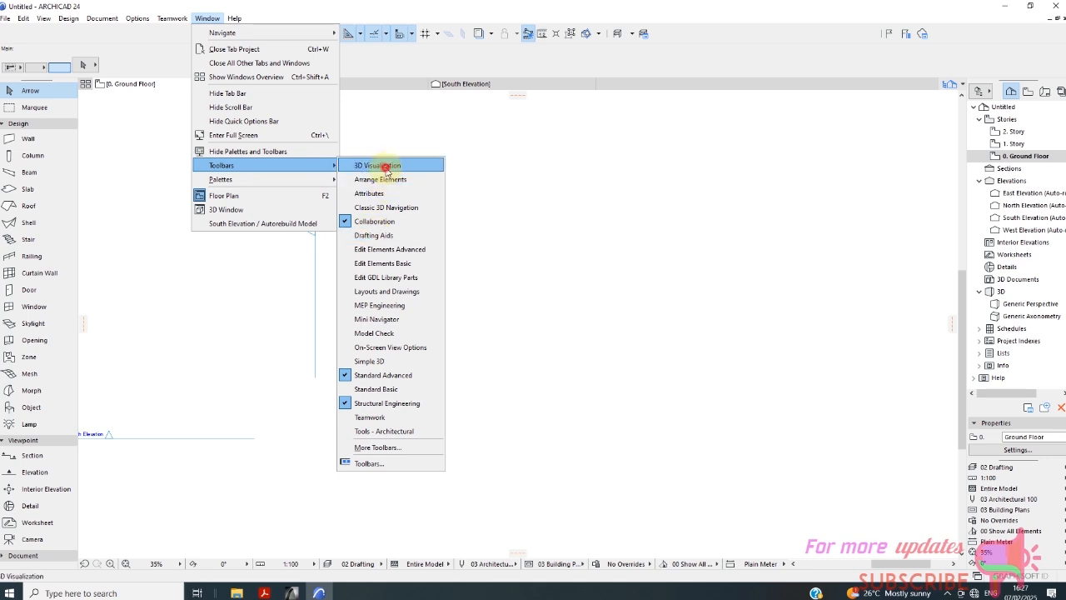
left_click(373, 165)
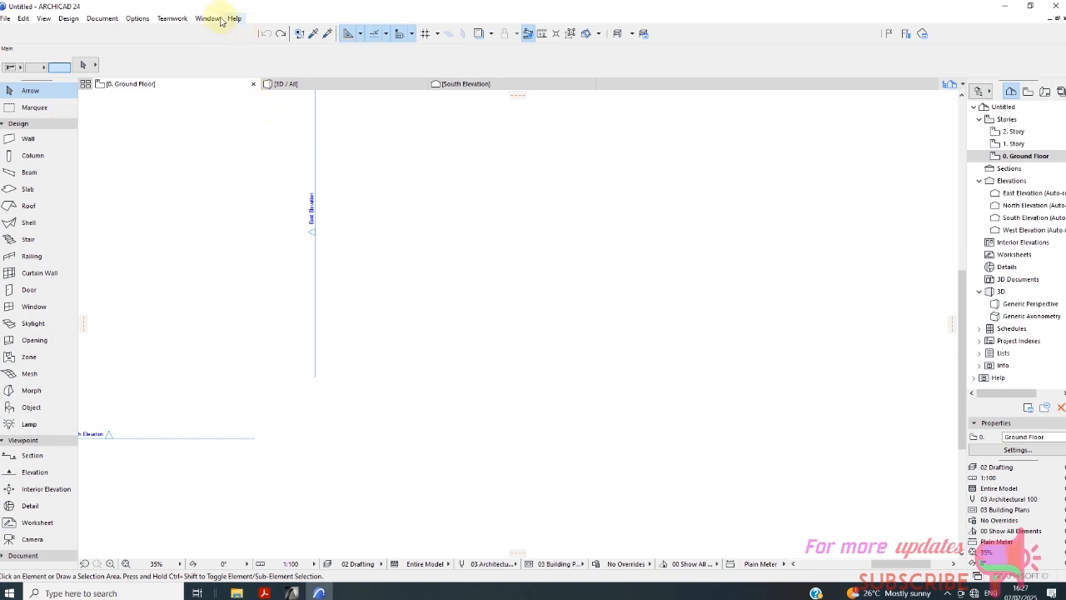
left_click(207, 17)
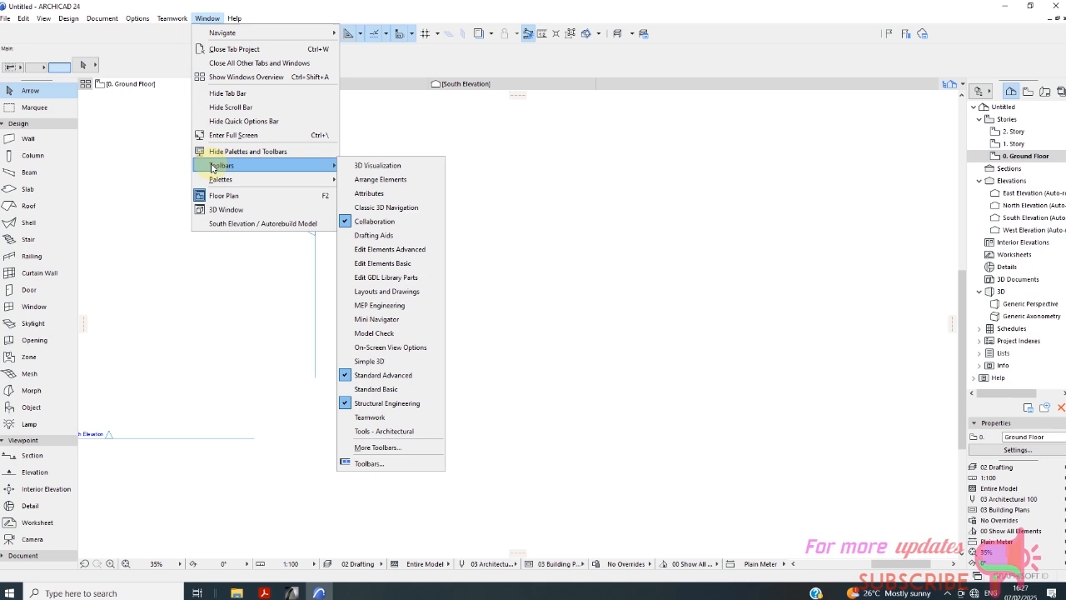
mouse_move(390, 276)
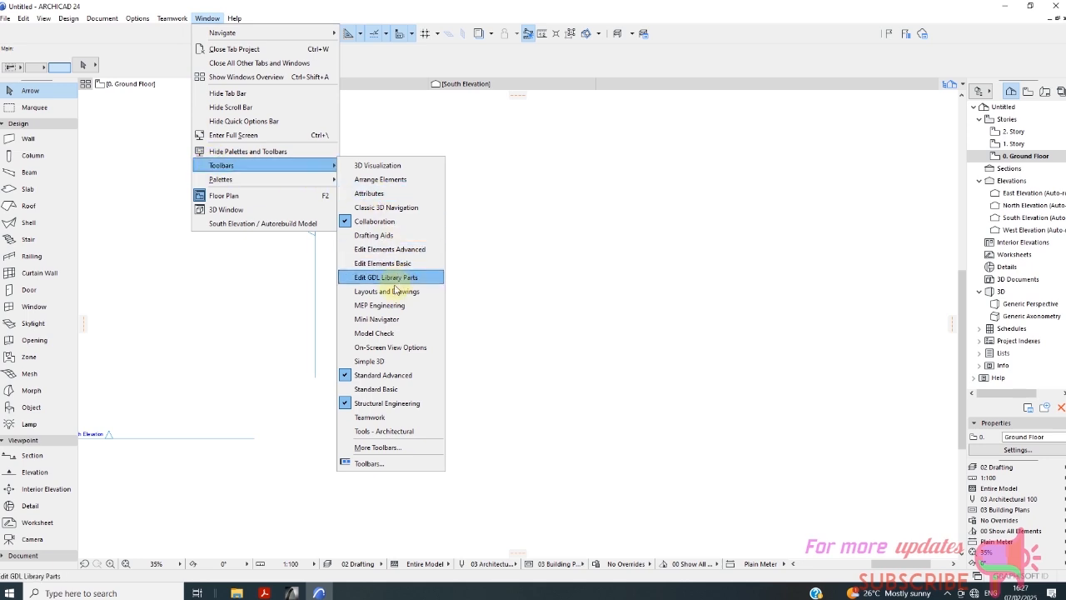
mouse_move(386, 290)
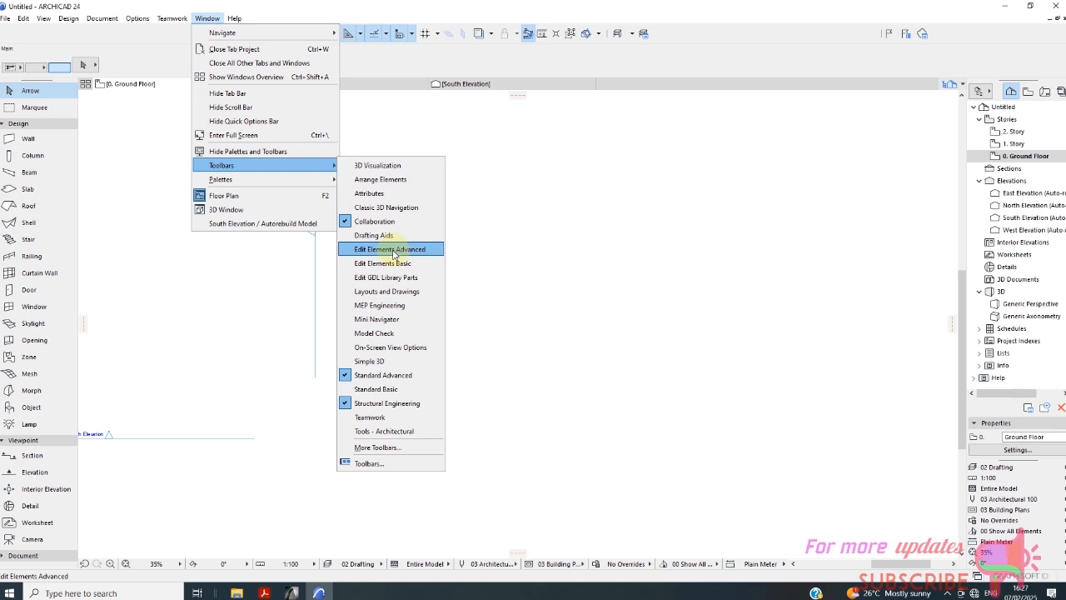
mouse_move(390, 263)
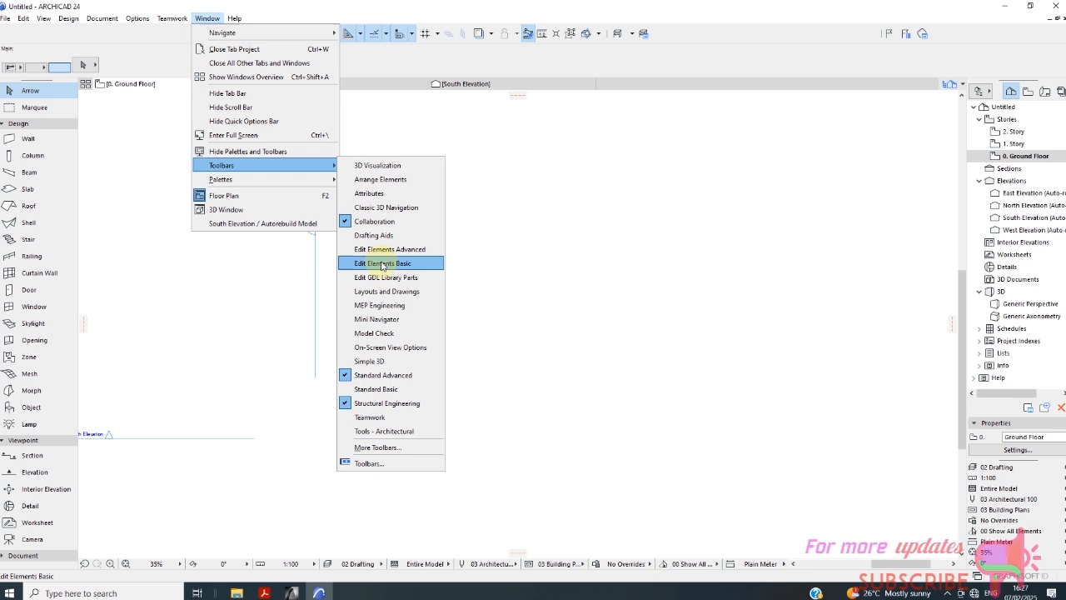
- Turn on the Edit Elements Basic toolbar from the toolbar list
left_click(383, 264)
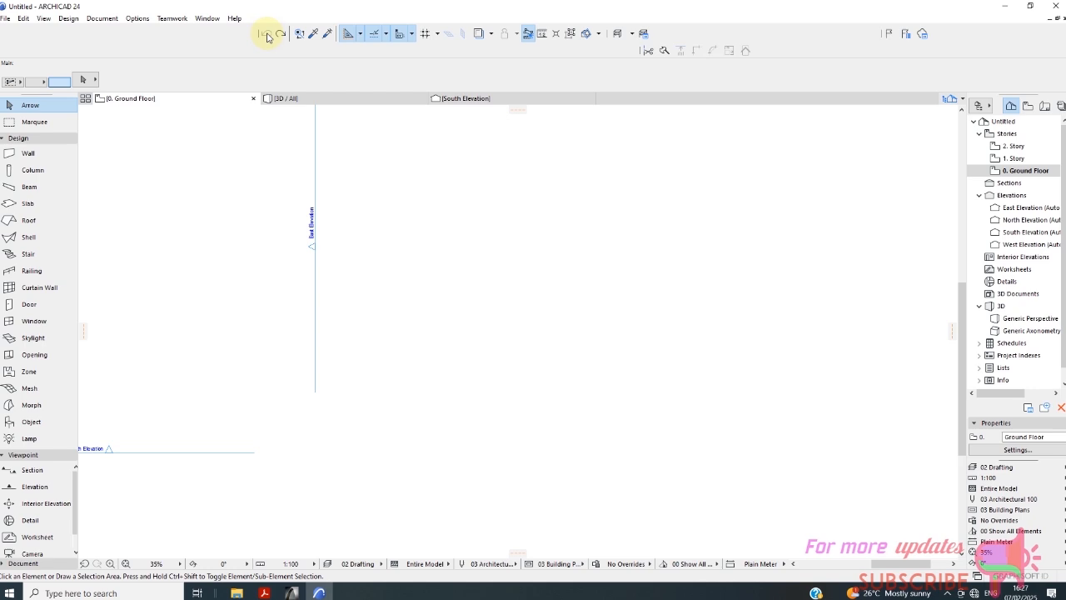
mouse_move(264, 33)
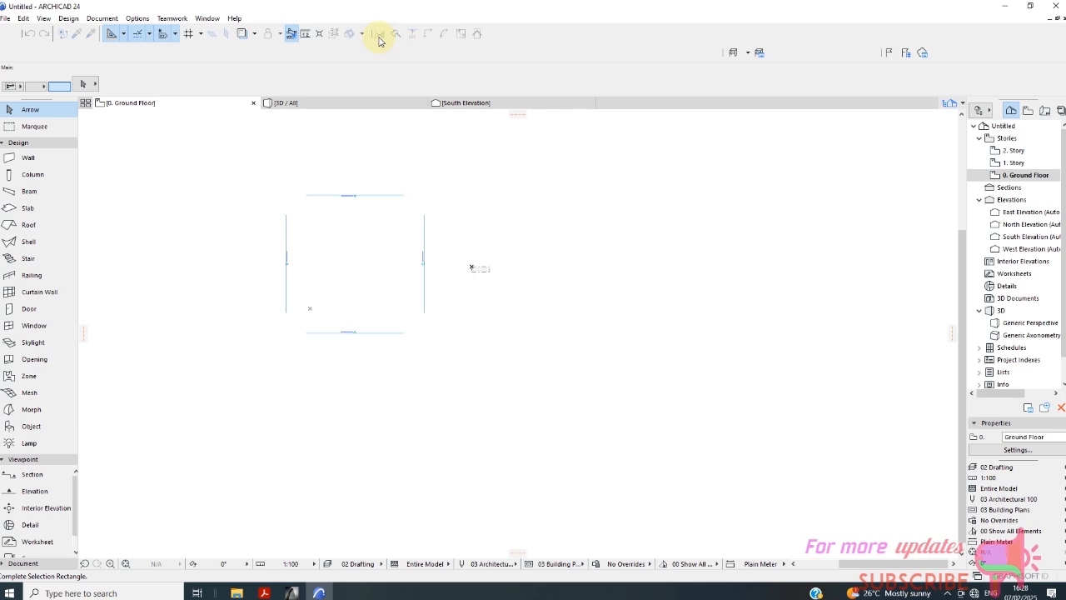
mouse_move(480, 38)
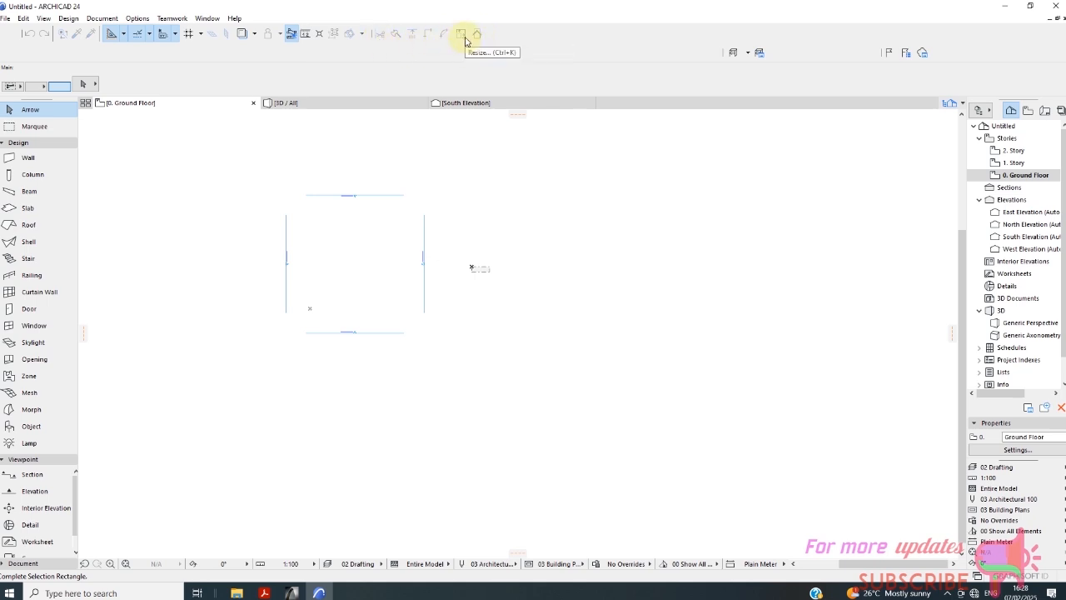
mouse_move(399, 23)
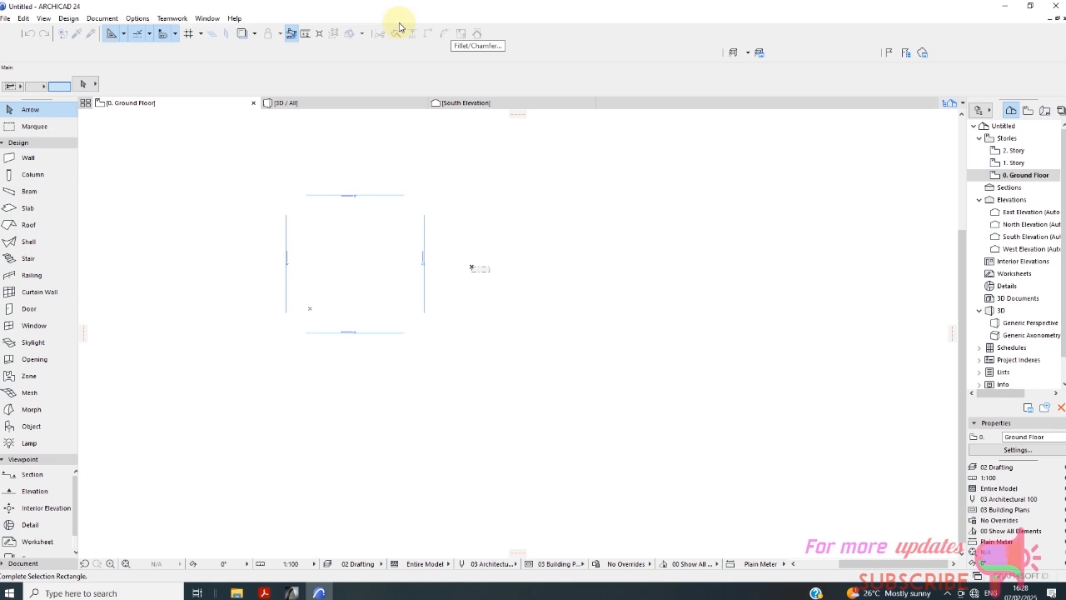
left_click(28, 157)
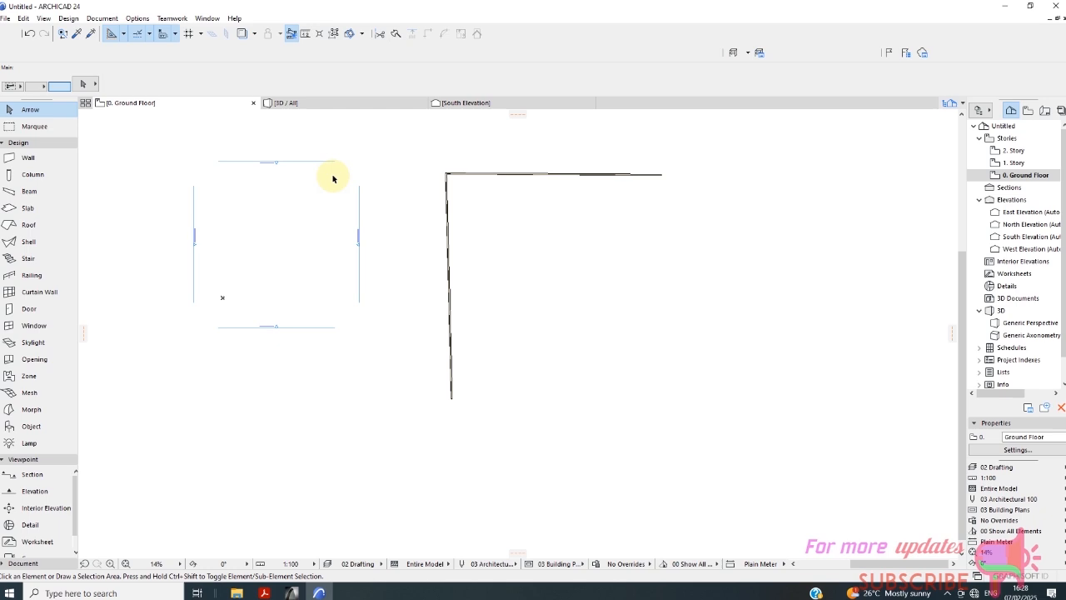
mouse_move(175, 143)
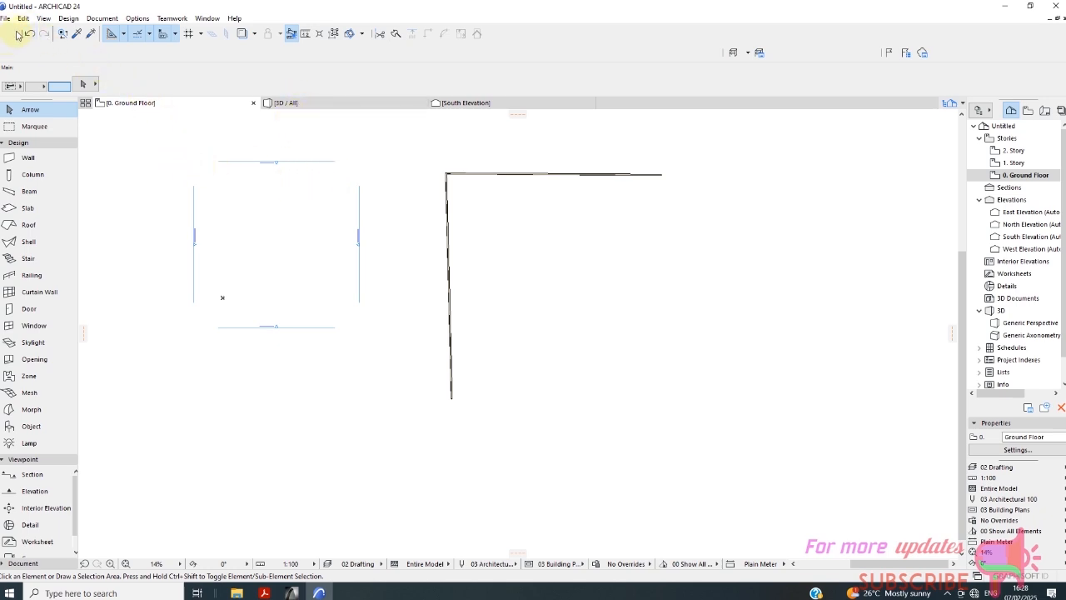
mouse_move(206, 18)
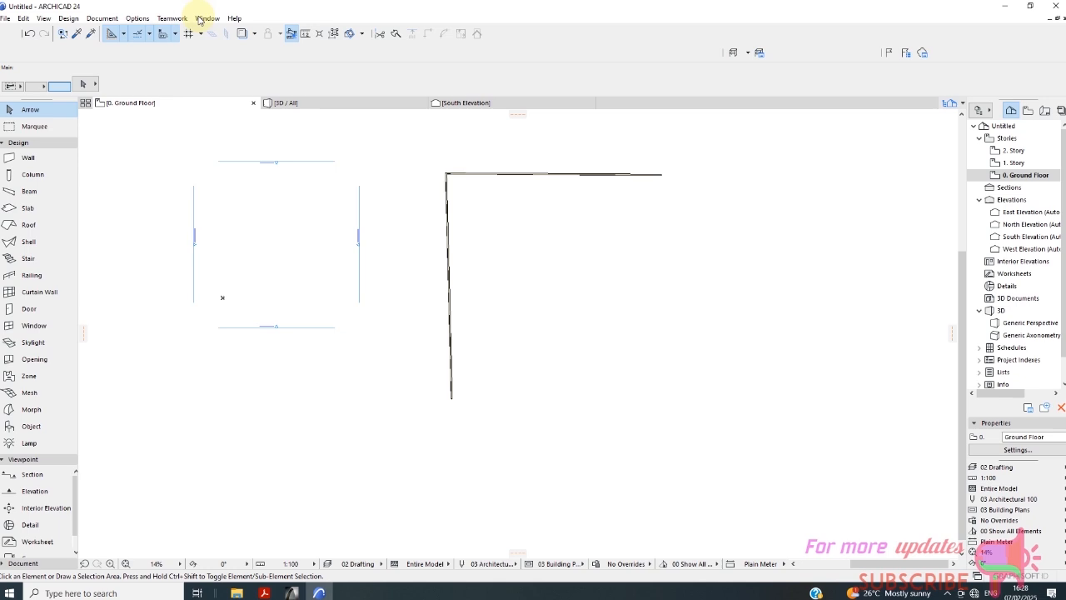
- Show the Window menu's palette list to float a palette over the plan
left_click(207, 19)
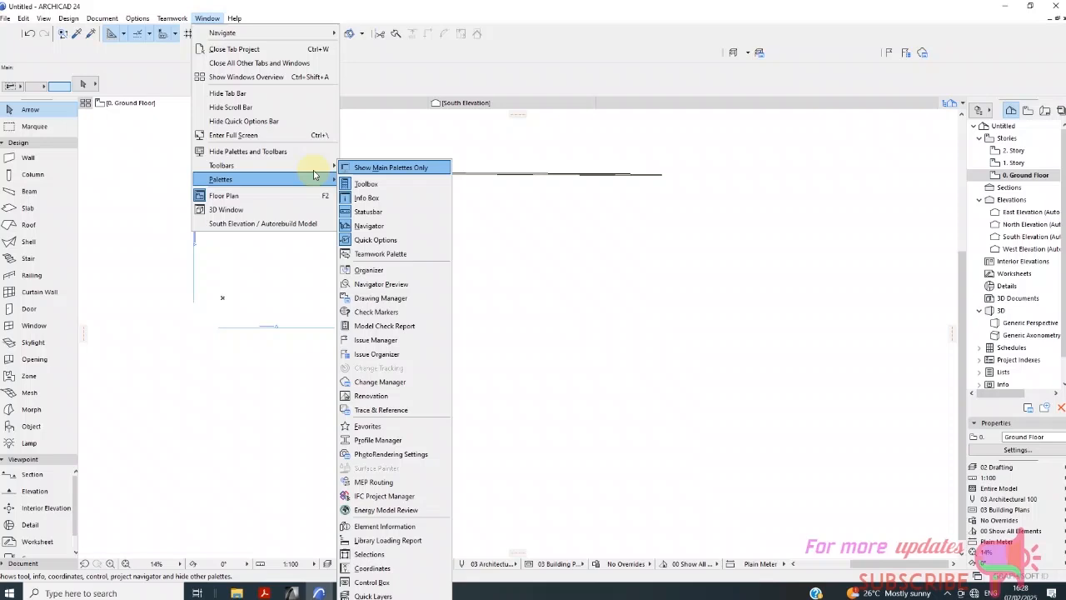
mouse_move(219, 165)
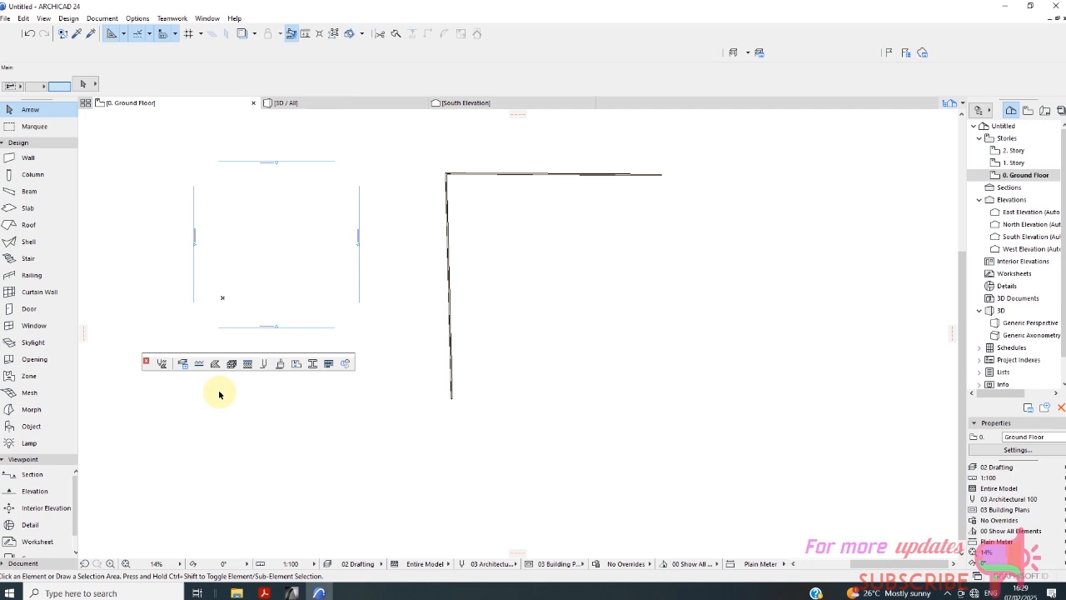
mouse_move(137, 379)
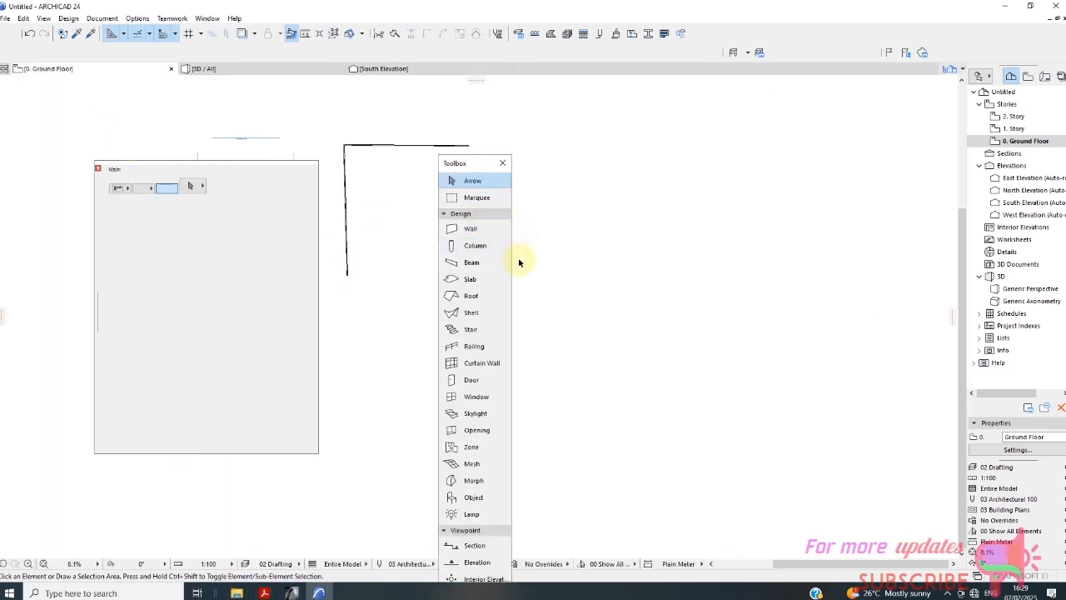
mouse_move(526, 205)
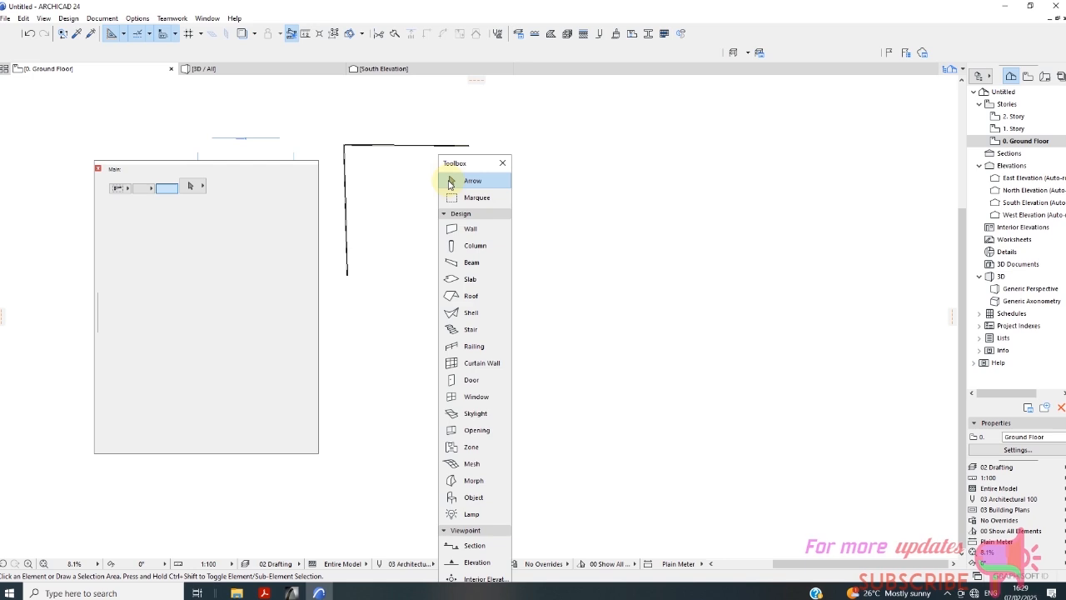
mouse_move(503, 163)
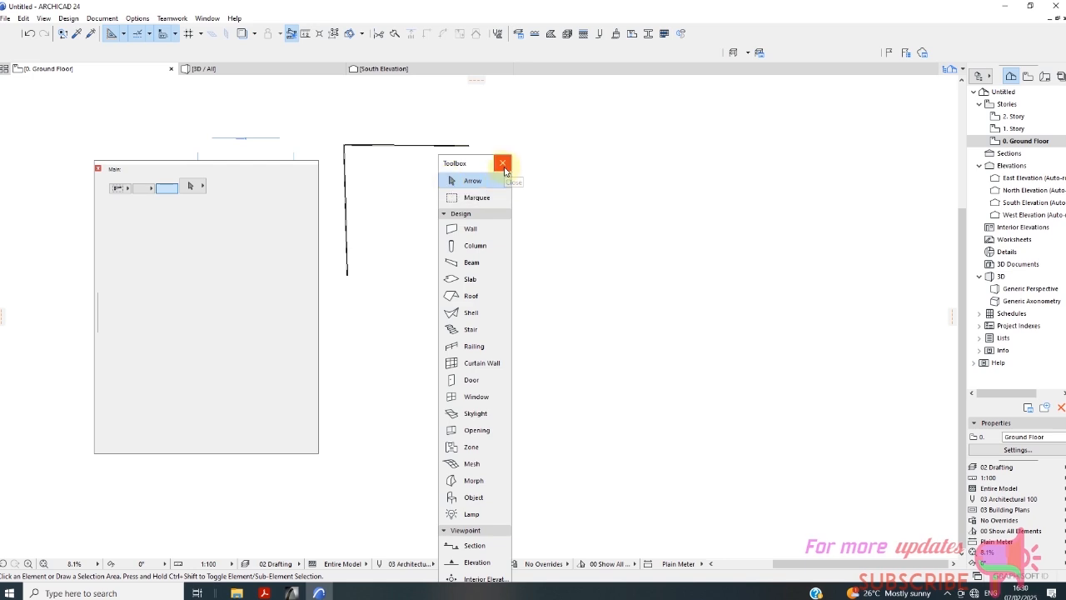
- Close the floating Toolbox palette so no tool palette shows on the plan
left_click(503, 163)
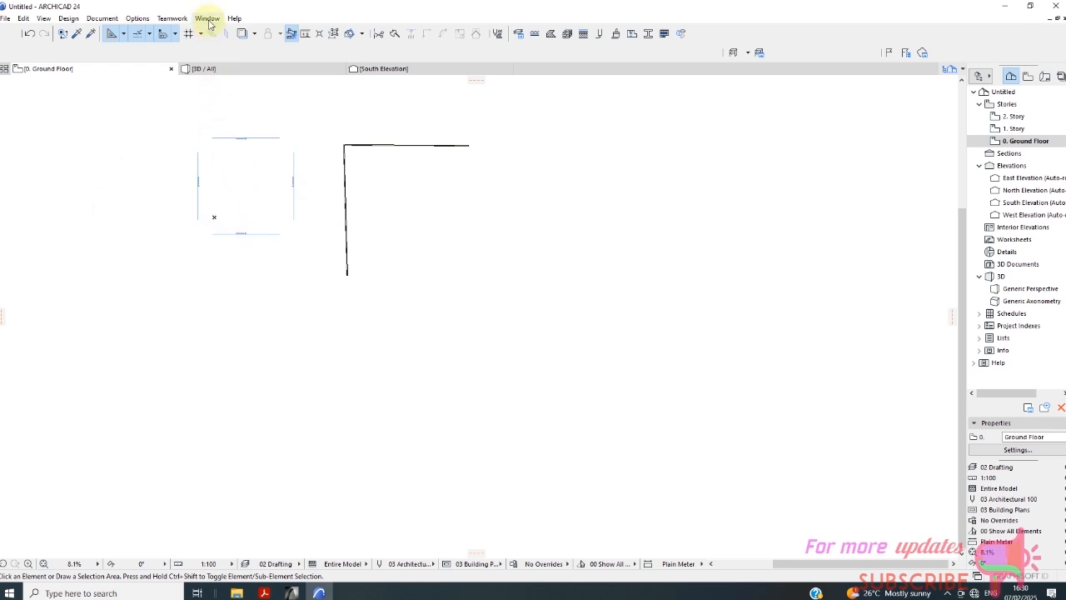
- Reopen and close the Toolbox palette, then turn on the Standard Basic toolbar
left_click(206, 16)
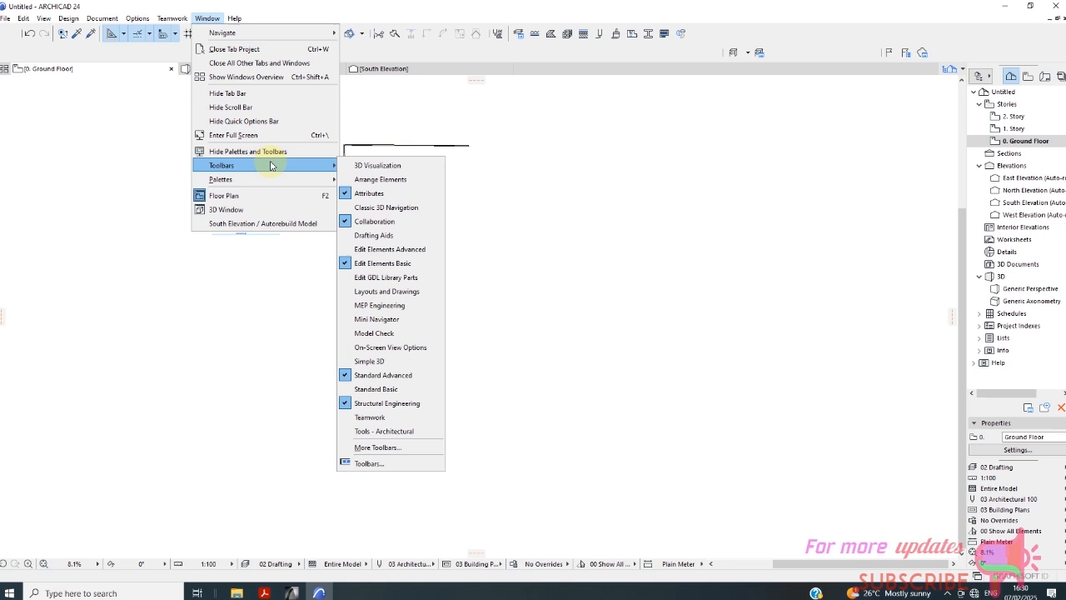
mouse_move(277, 119)
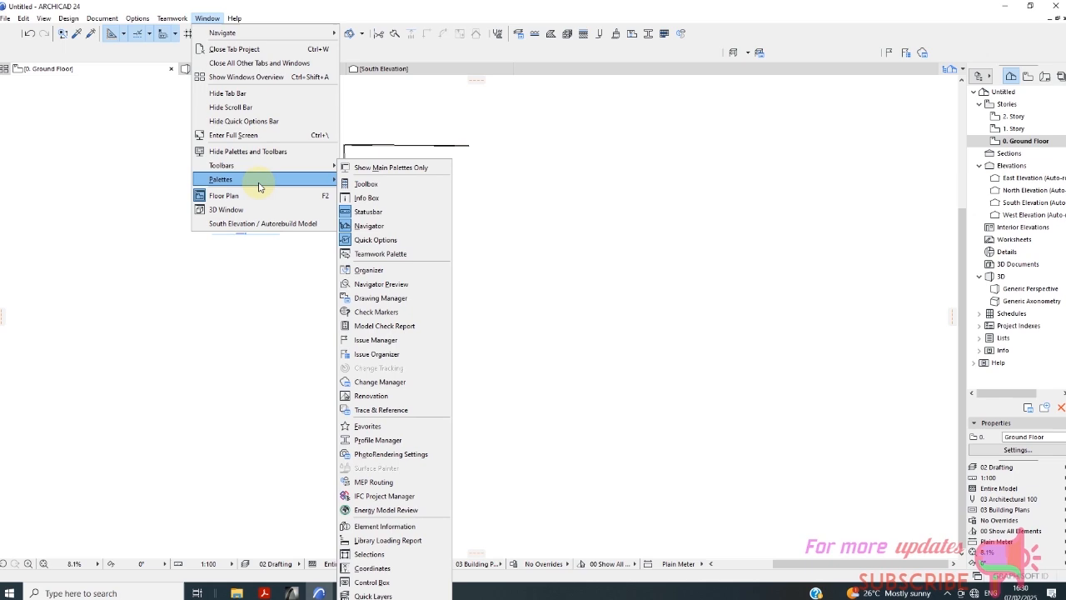
mouse_move(315, 184)
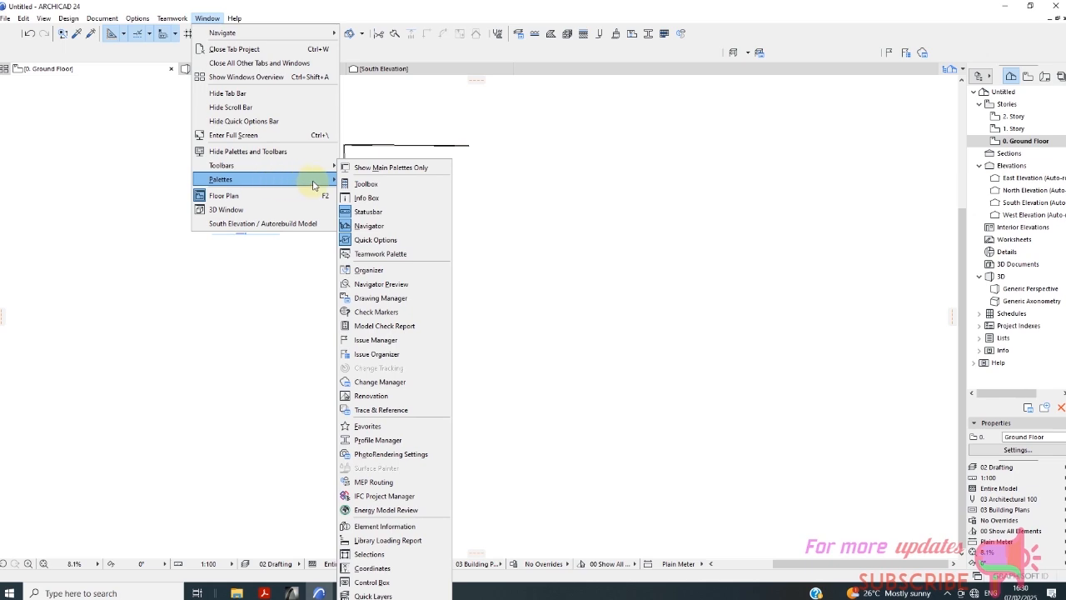
left_click(366, 183)
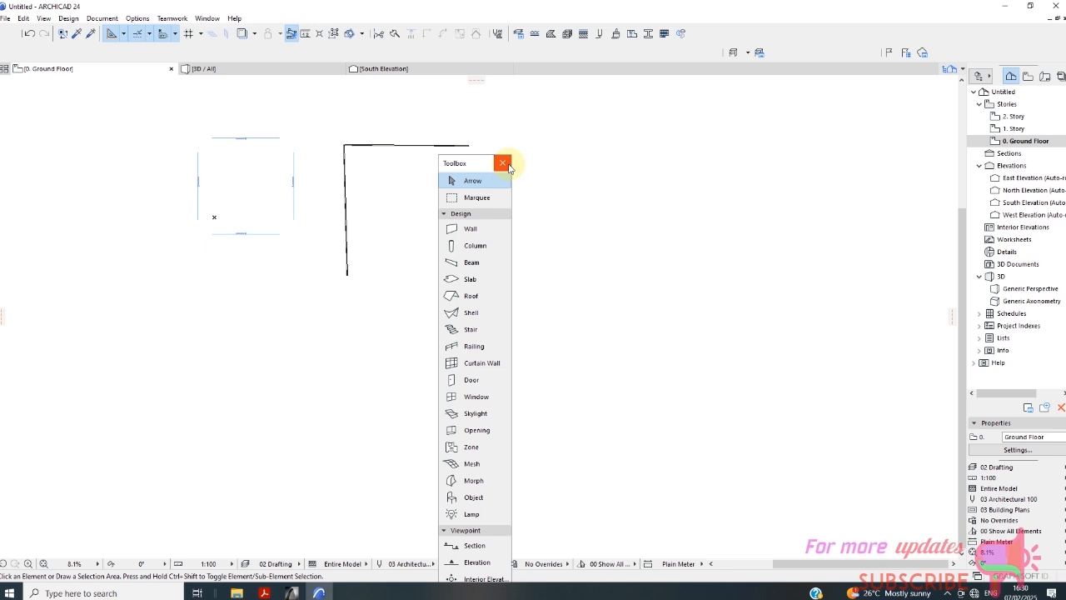
left_click(207, 17)
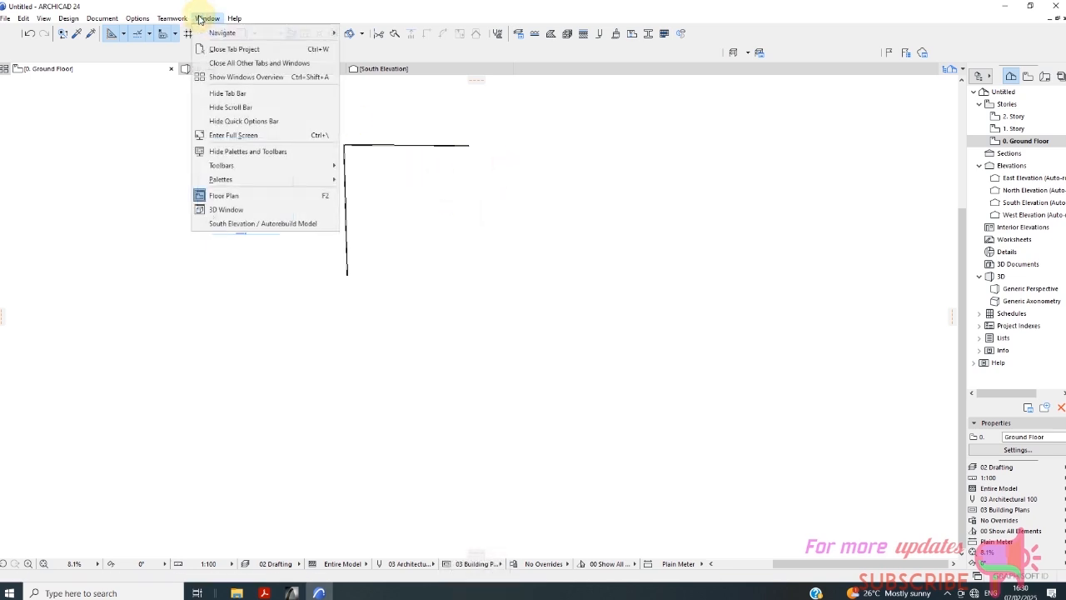
mouse_move(220, 165)
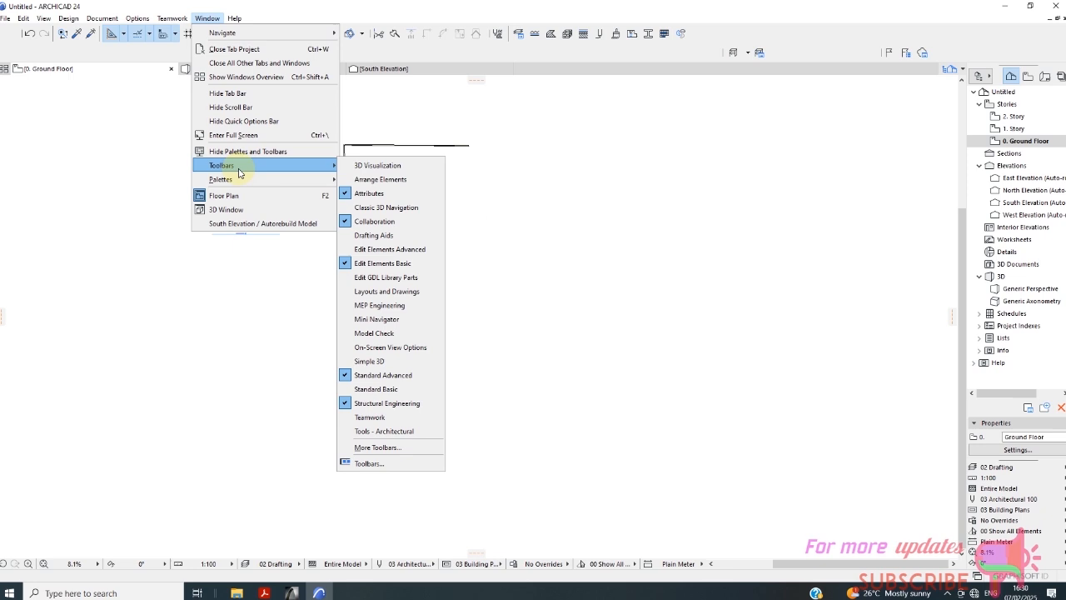
mouse_move(380, 180)
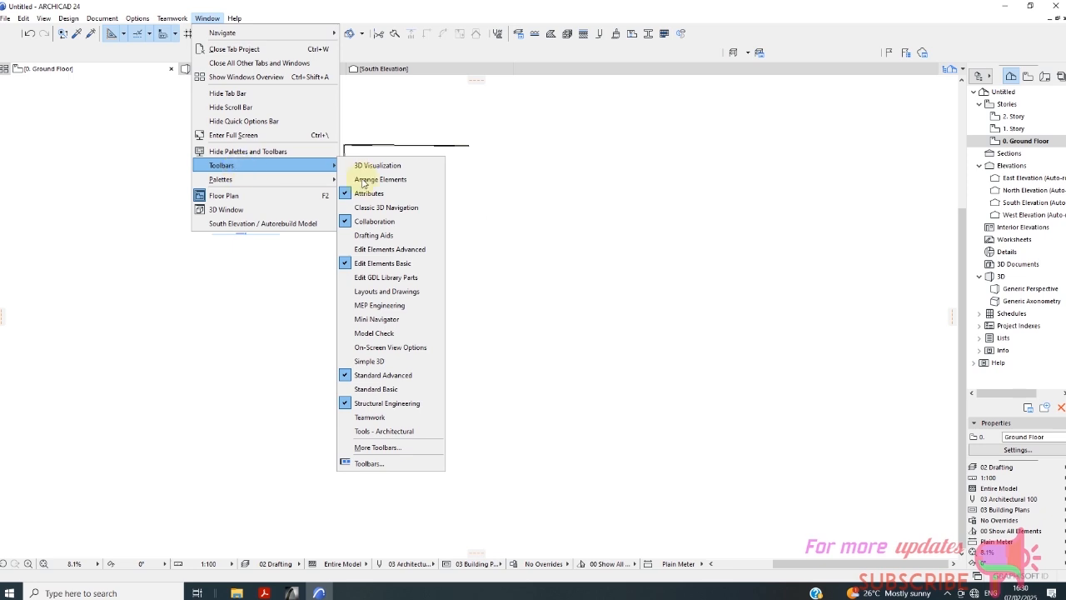
mouse_move(379, 305)
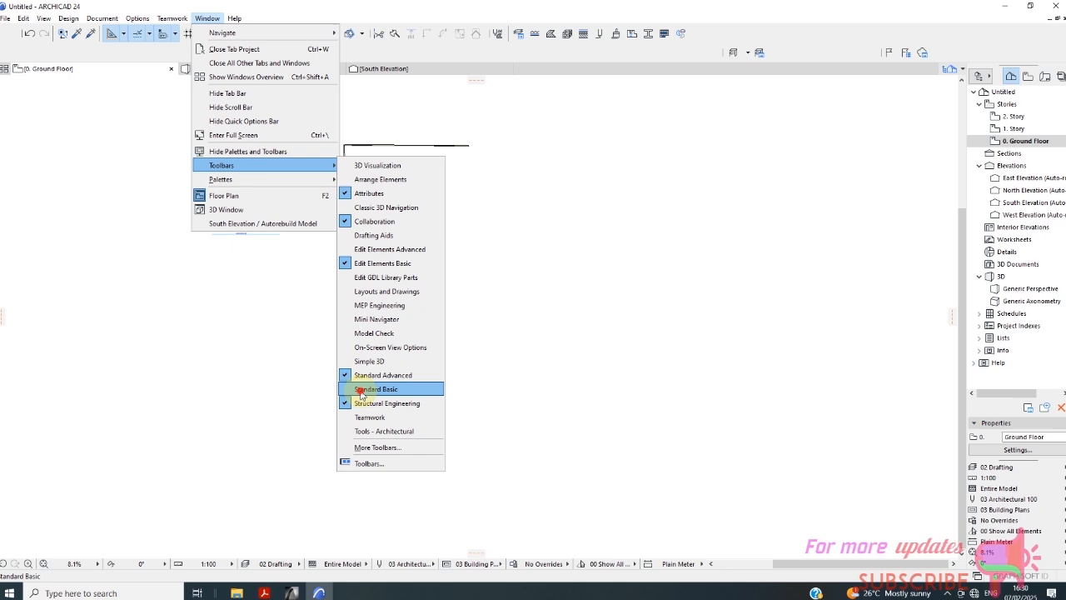
left_click(376, 390)
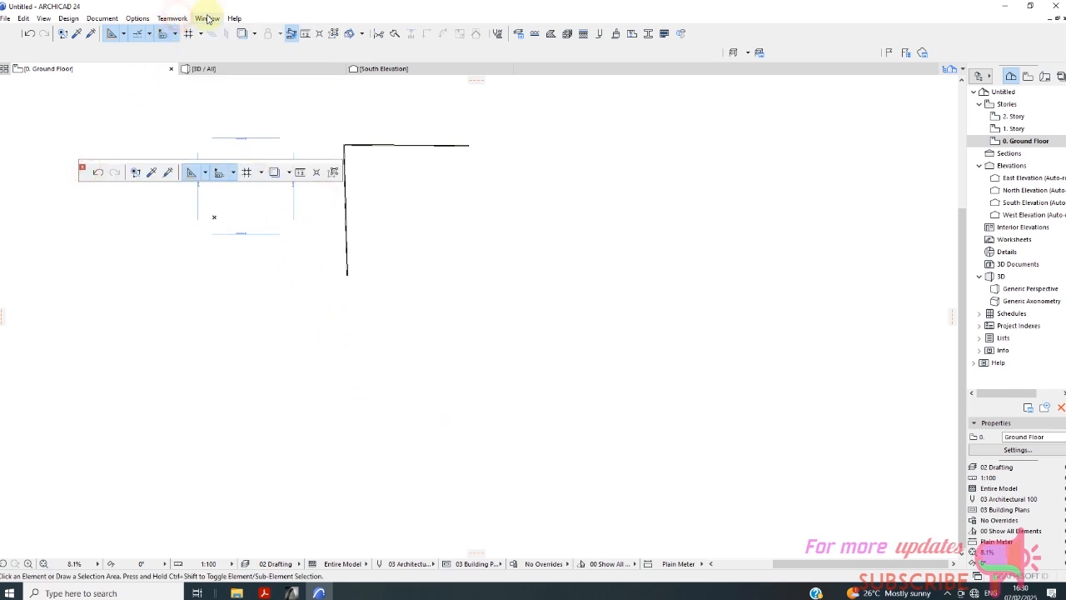
left_click(207, 17)
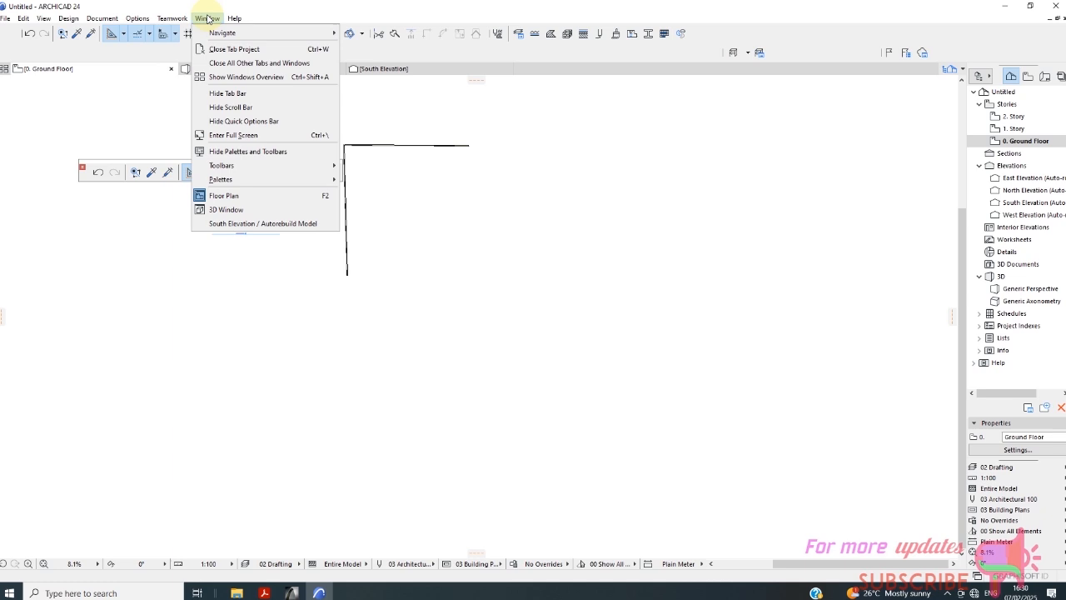
left_click(136, 19)
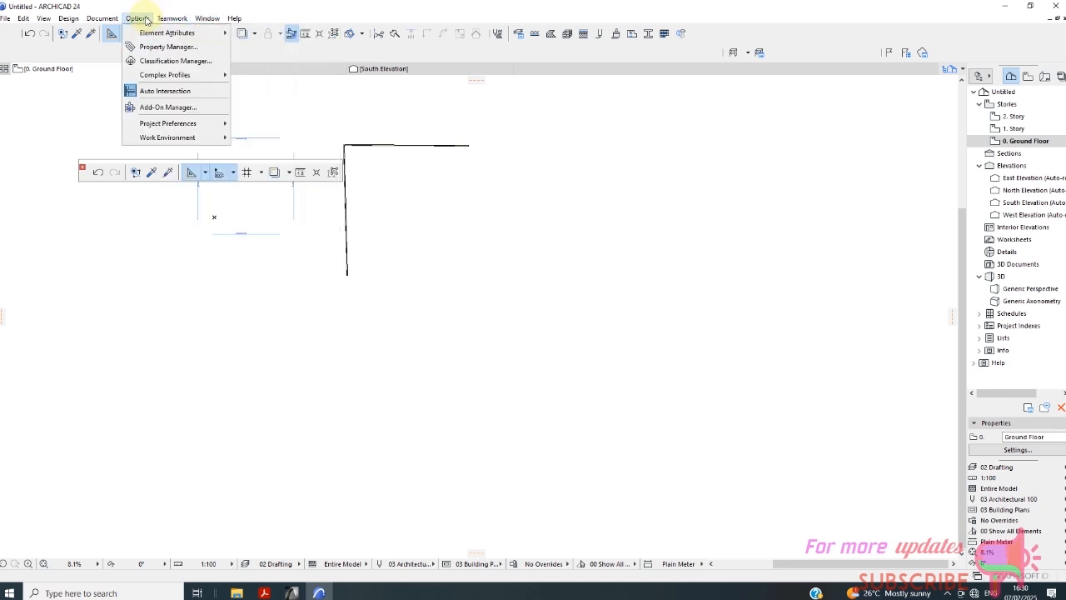
left_click(171, 19)
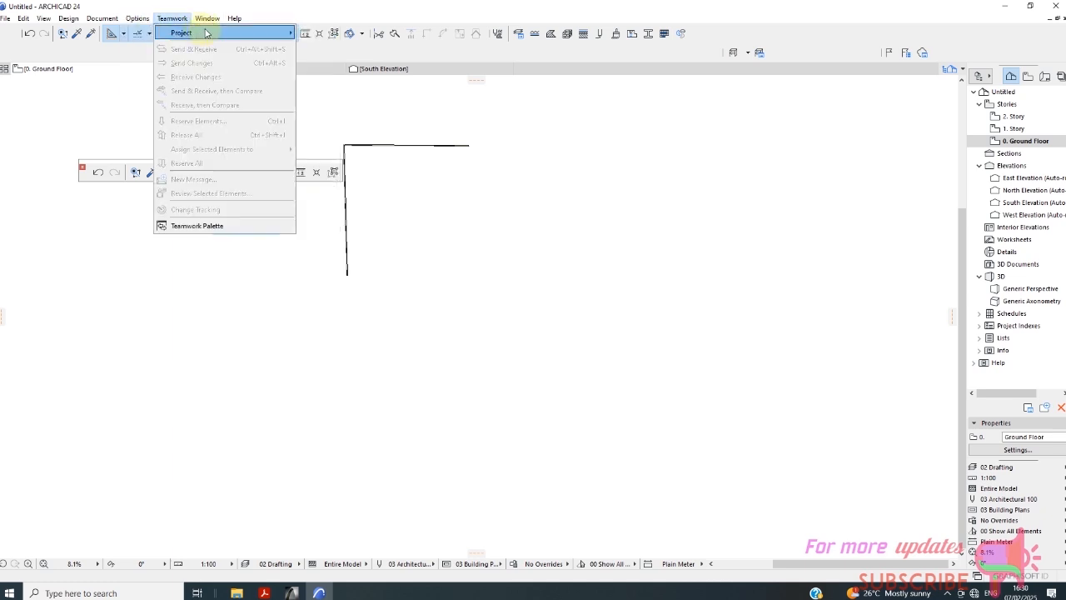
left_click(207, 17)
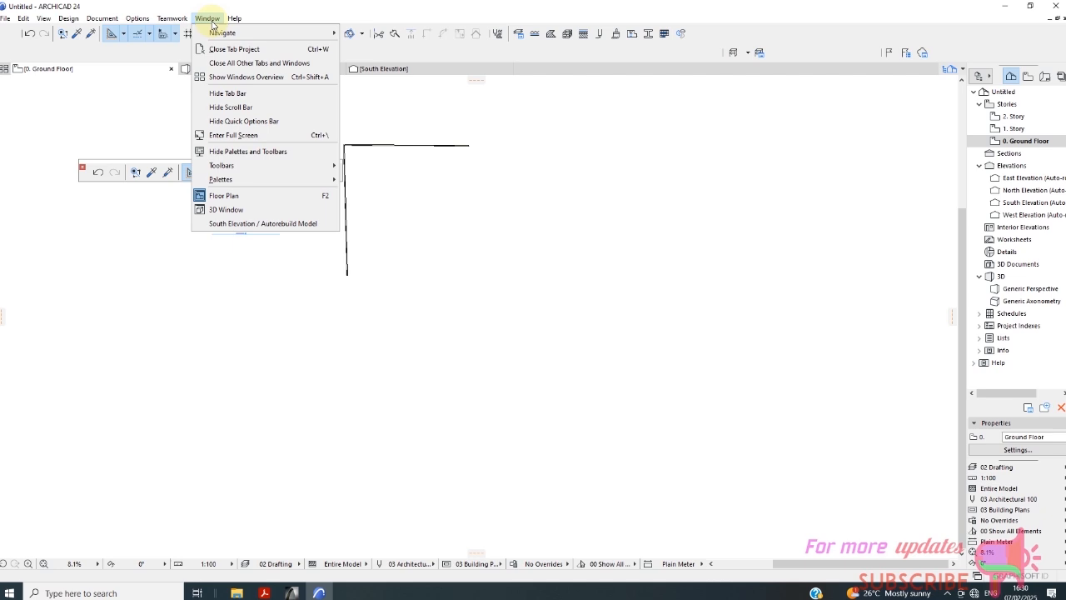
mouse_move(220, 180)
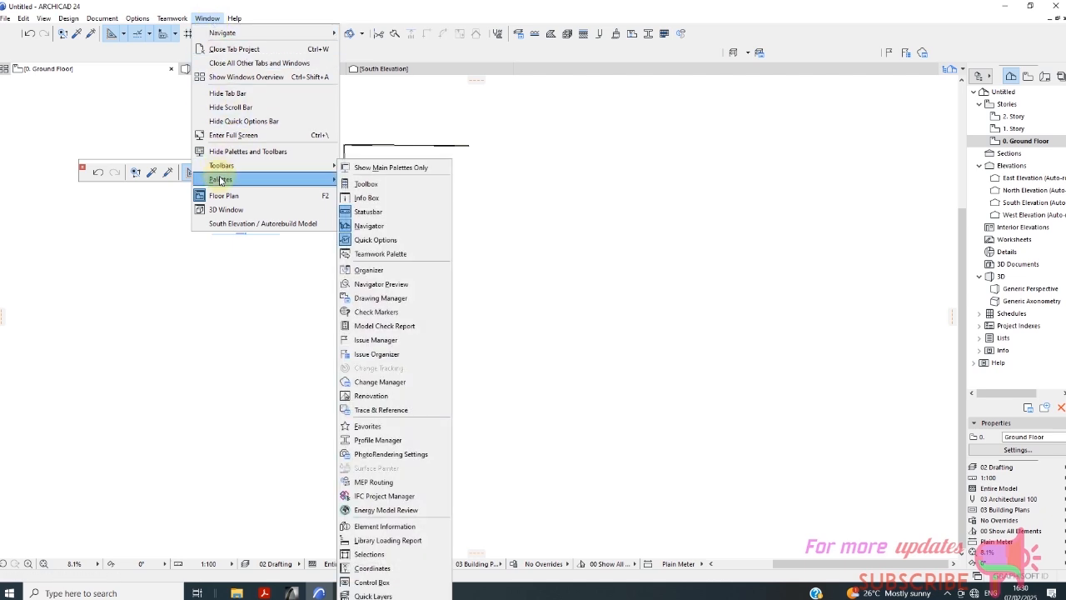
mouse_move(283, 189)
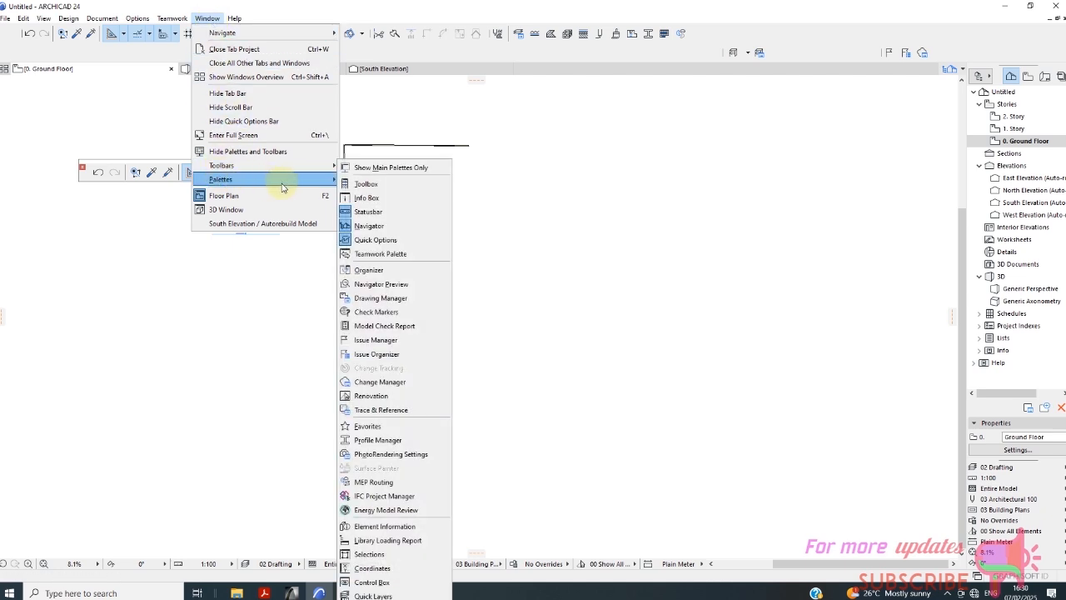
left_click(367, 184)
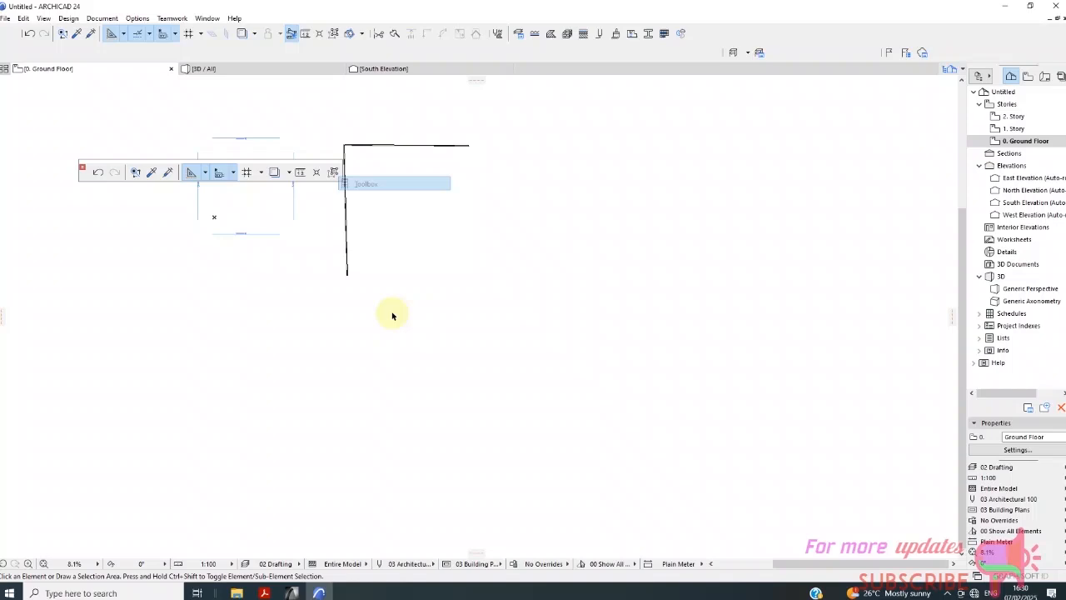
left_click(397, 183)
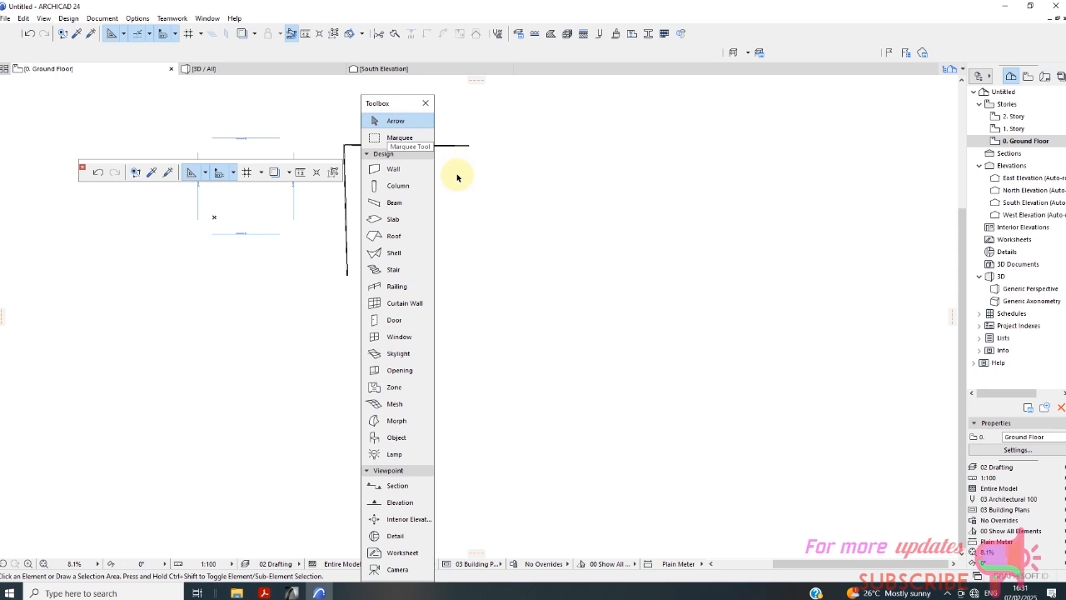
mouse_move(448, 204)
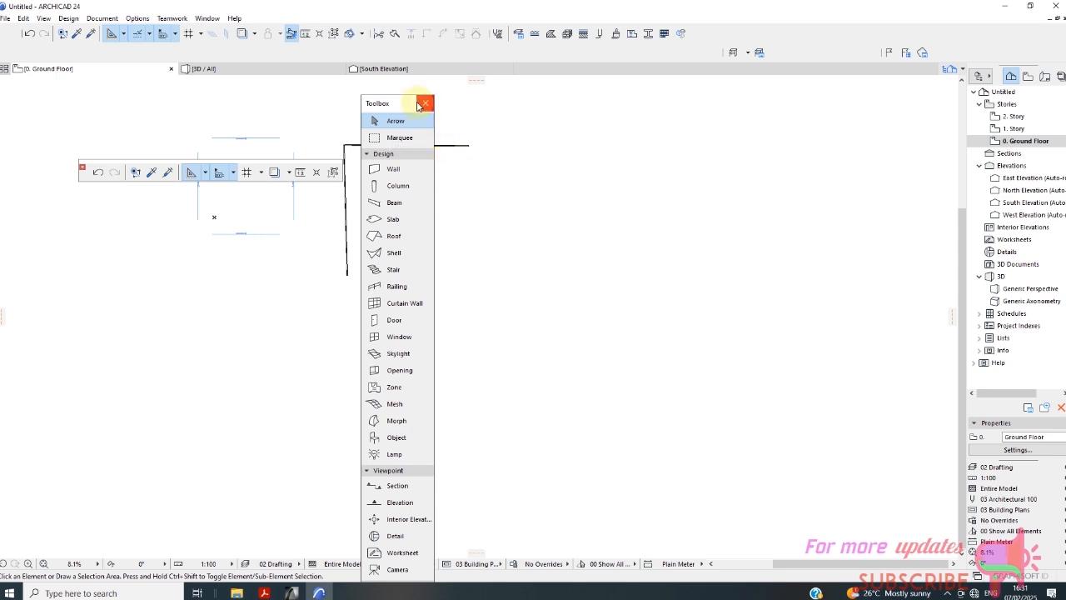
left_click(427, 103)
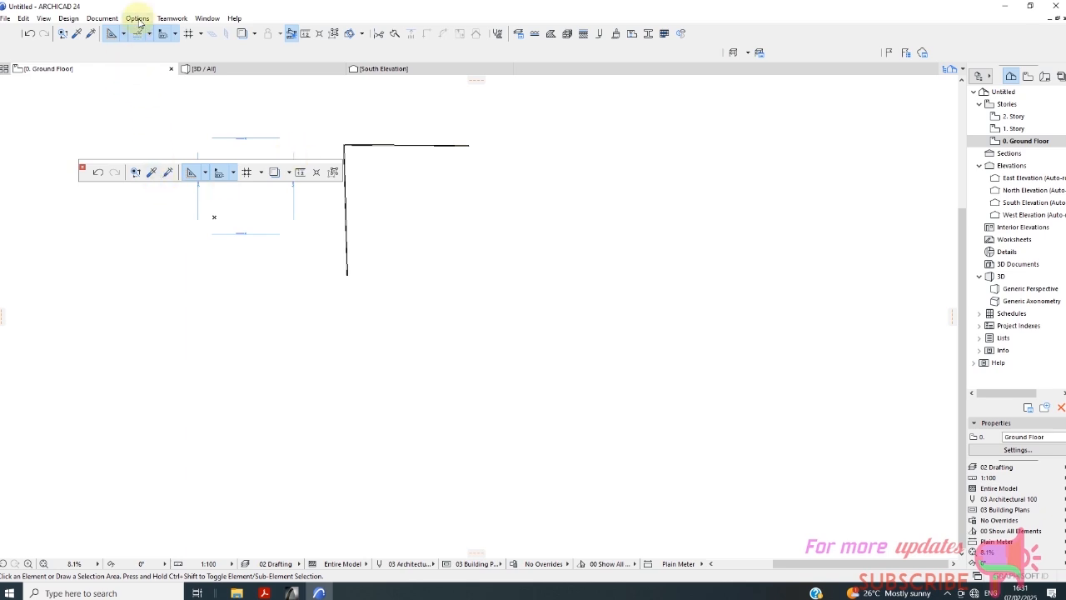
- Apply the Architectural Basic Profile 24 work environment via Options > Work Environment
left_click(136, 16)
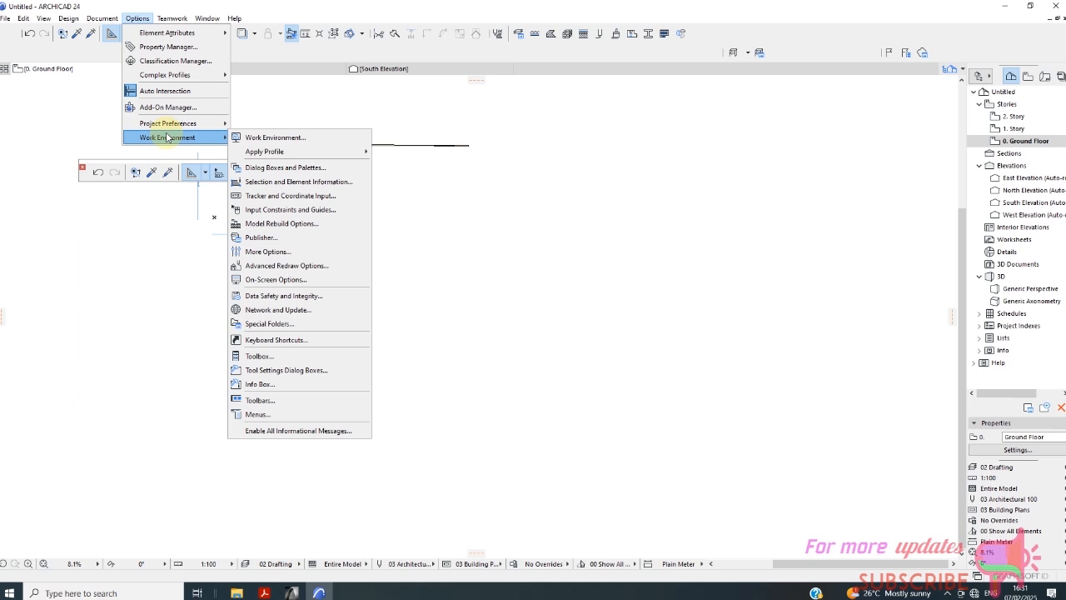
mouse_move(275, 137)
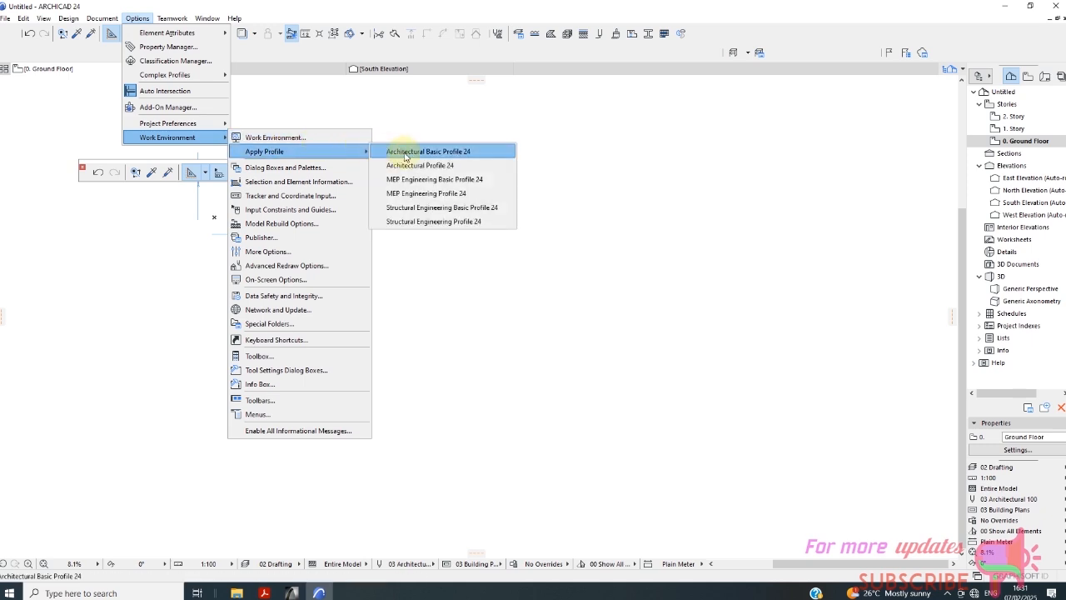
left_click(428, 150)
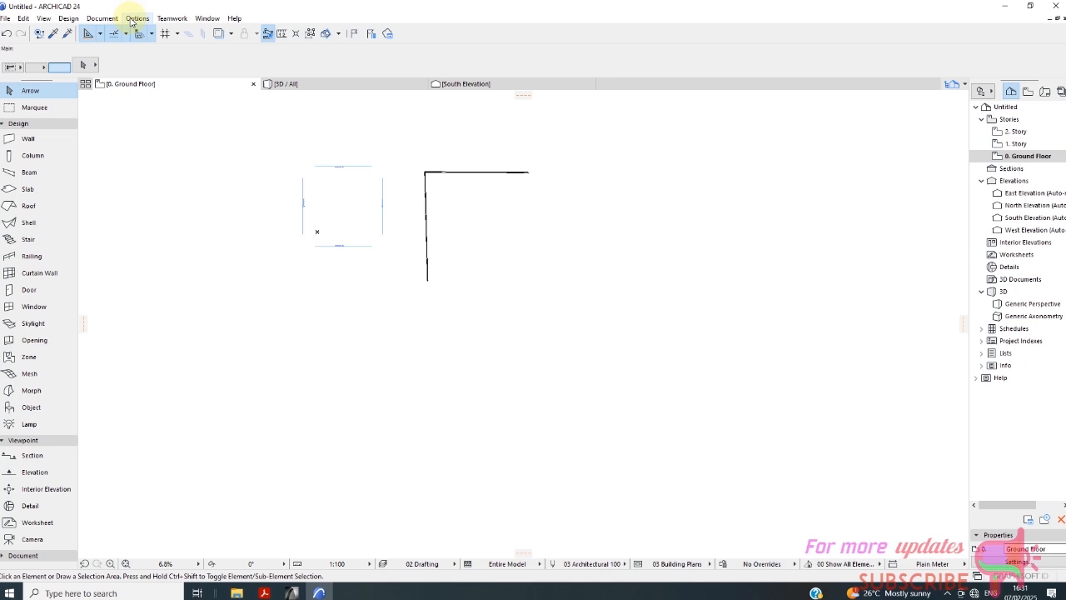
- Apply the Architectural Profile 24 work environment for the compact toolbox and extra toolbars
left_click(137, 17)
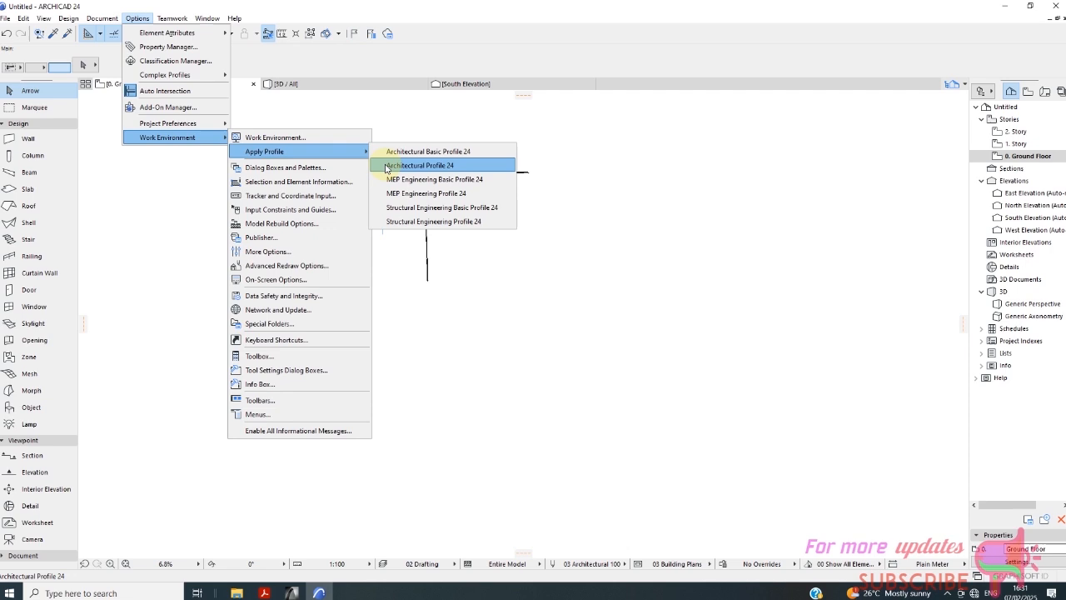
left_click(420, 164)
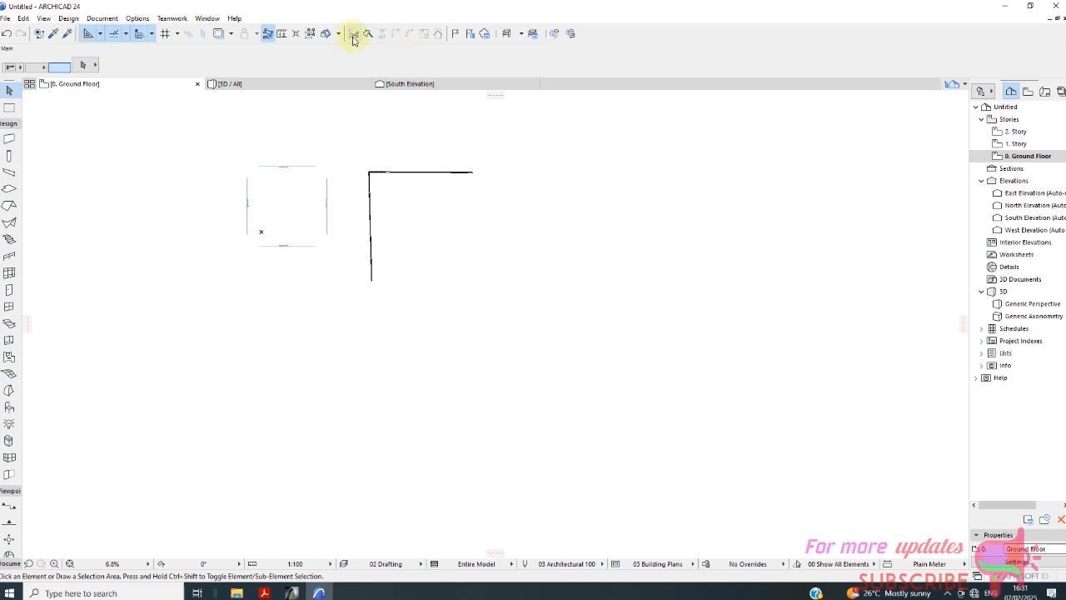
mouse_move(420, 43)
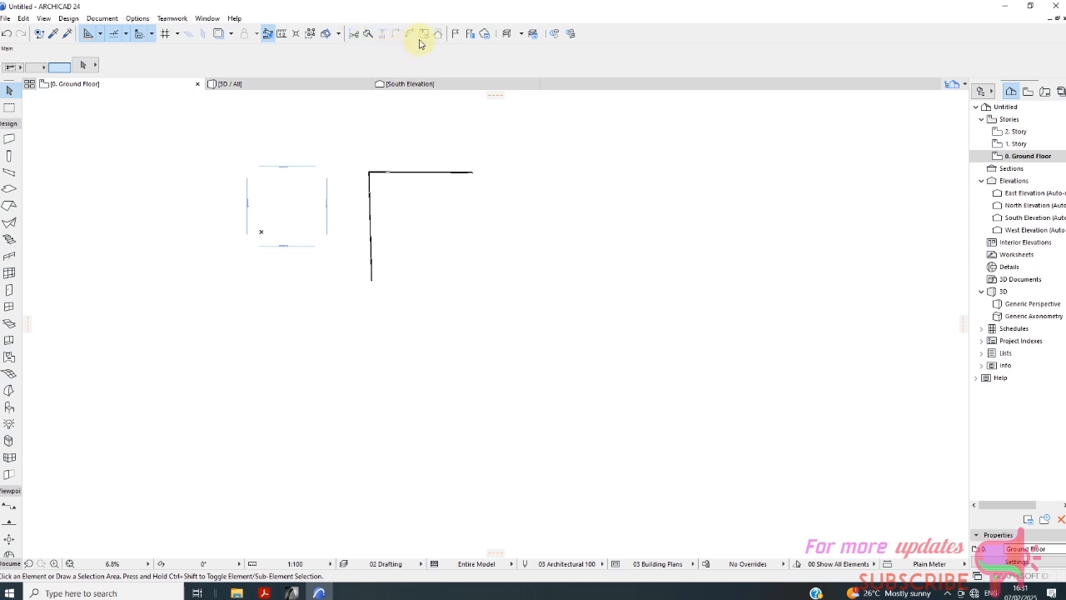
mouse_move(381, 47)
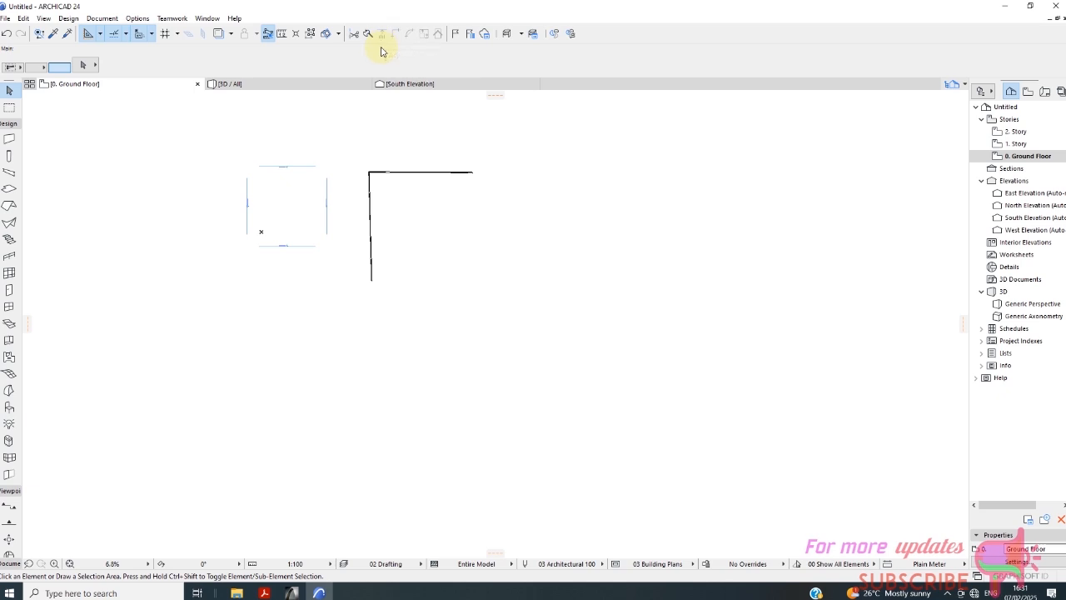
mouse_move(173, 19)
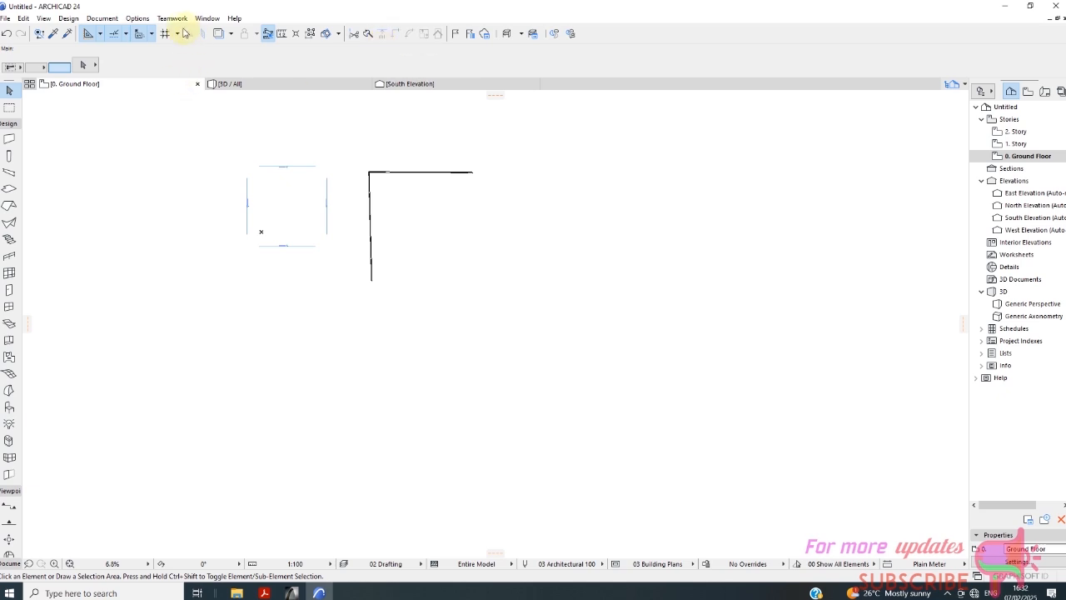
left_click(137, 16)
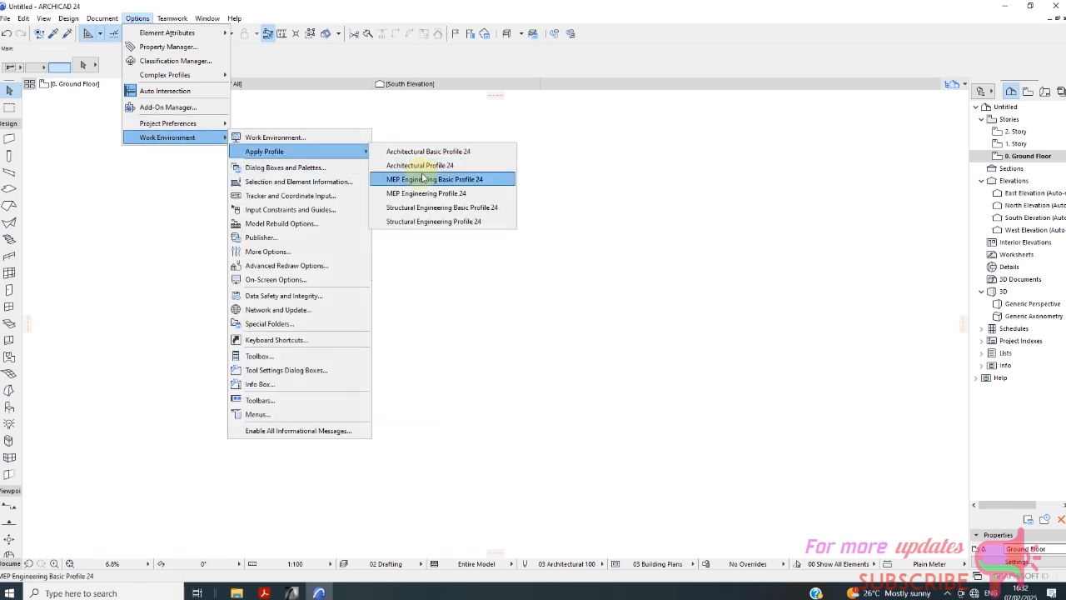
mouse_move(429, 165)
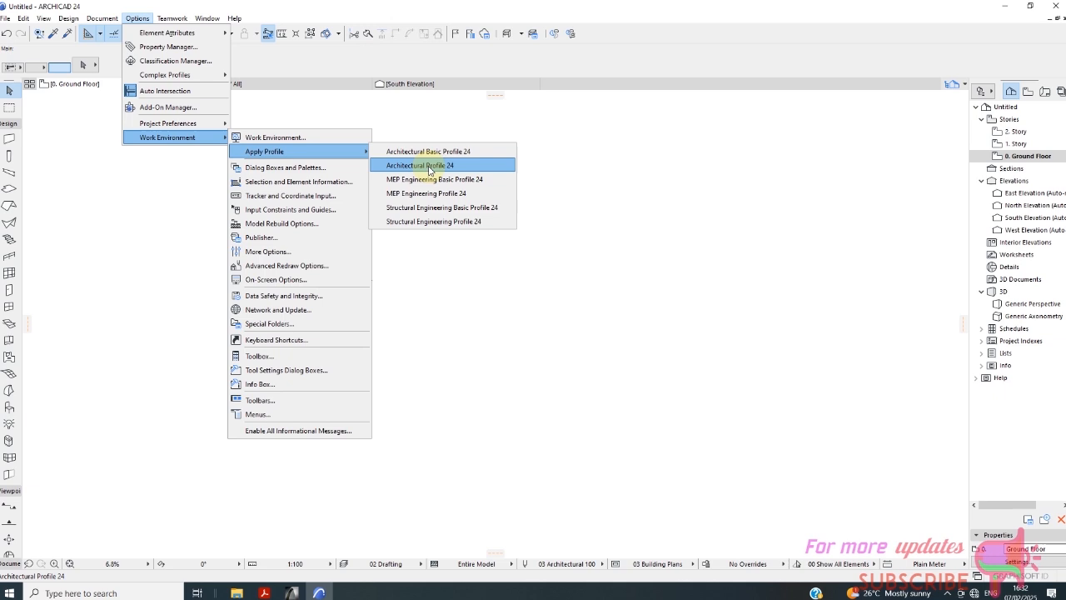
left_click(418, 165)
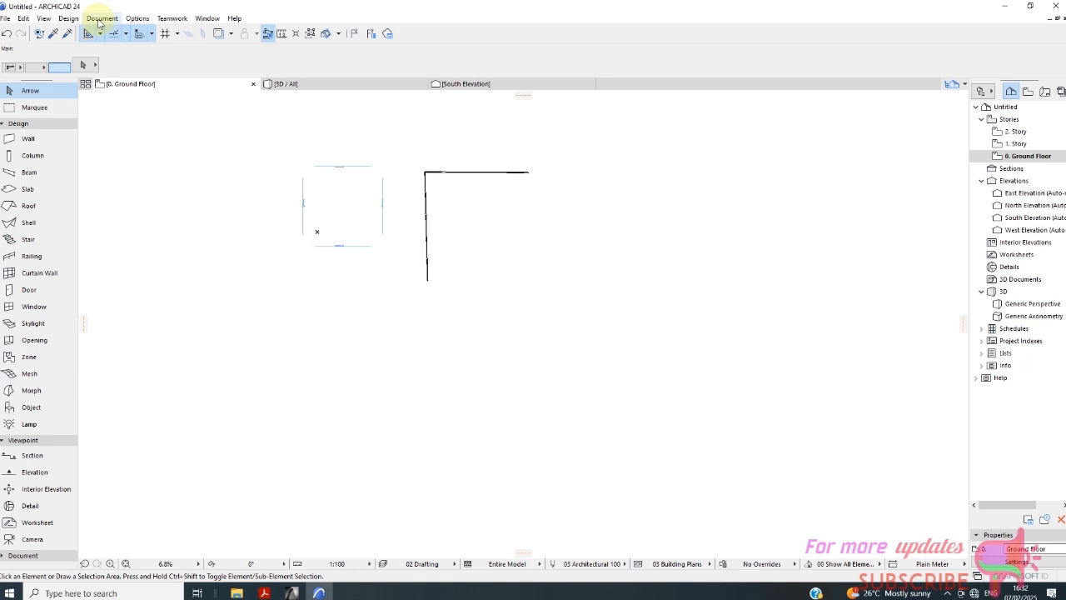
left_click(137, 17)
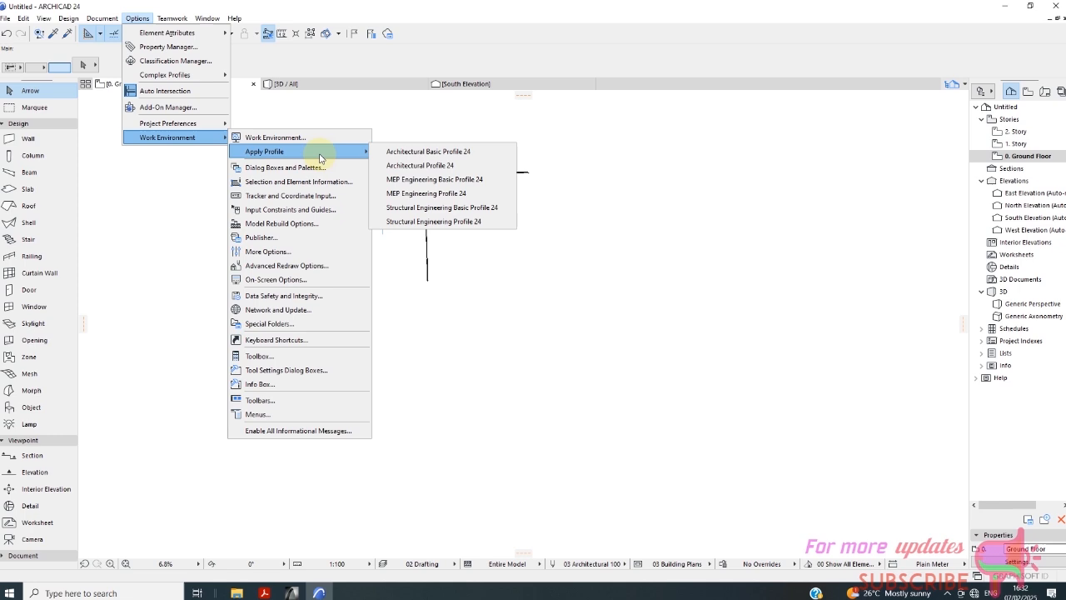
left_click(419, 165)
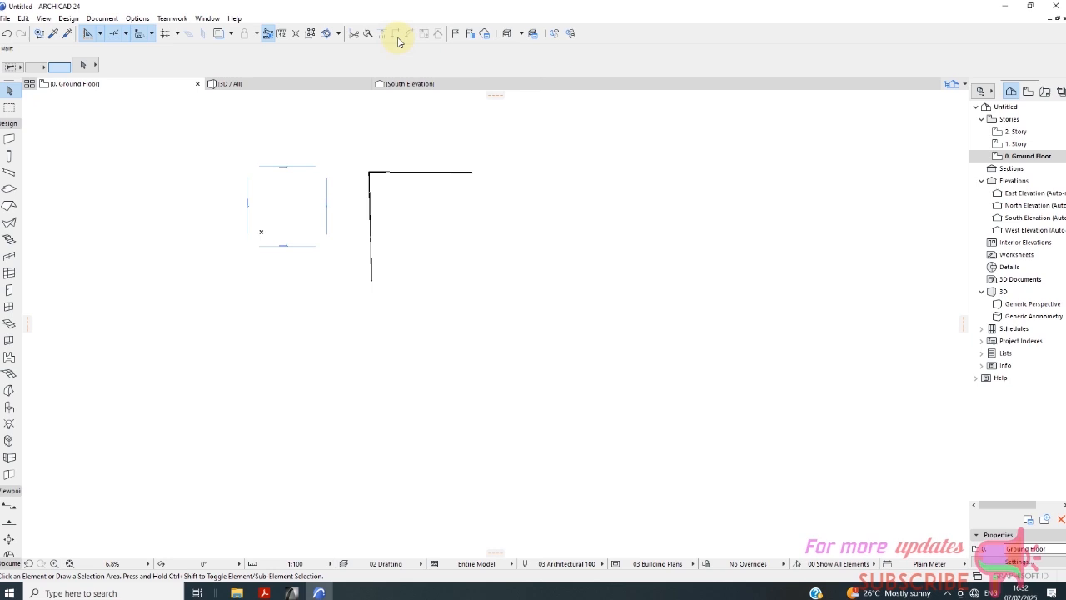
mouse_move(368, 52)
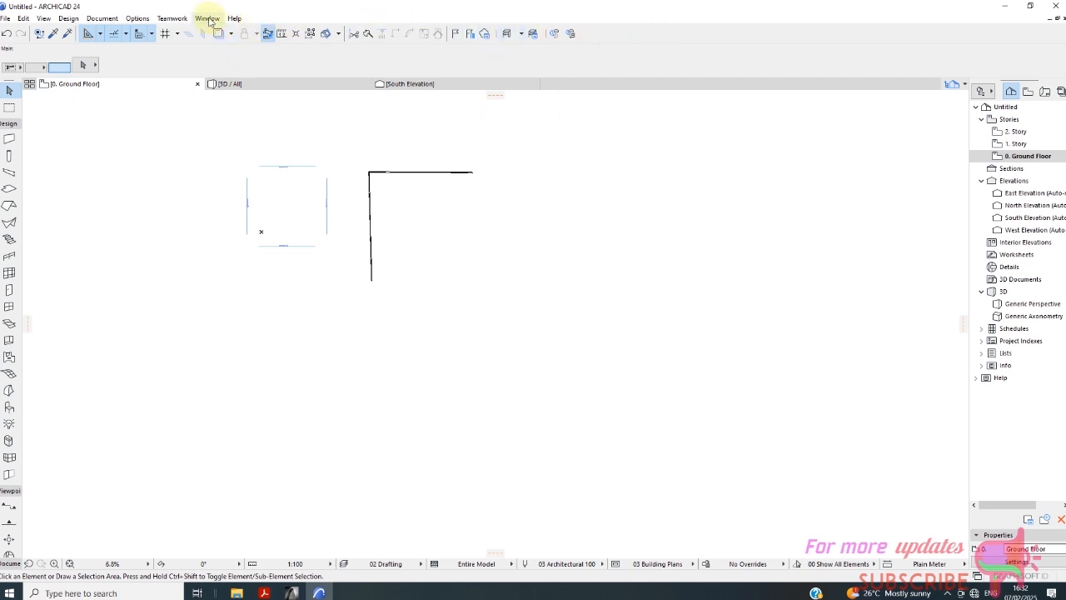
- Show the toolbar list with MEP Engineering, Standard and Structural Engineering enabled
left_click(207, 17)
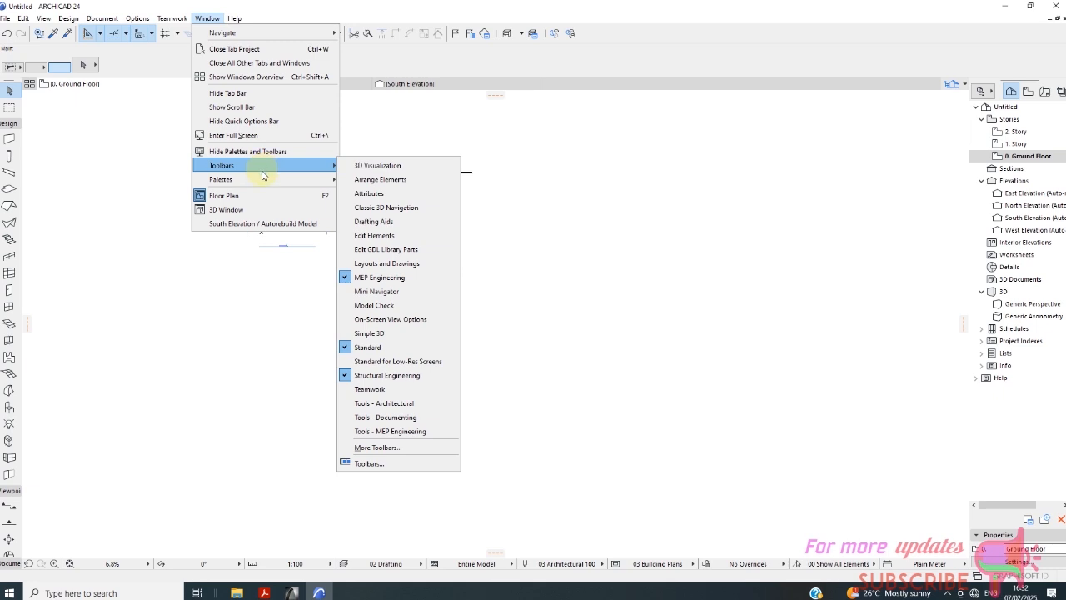
mouse_move(523, 253)
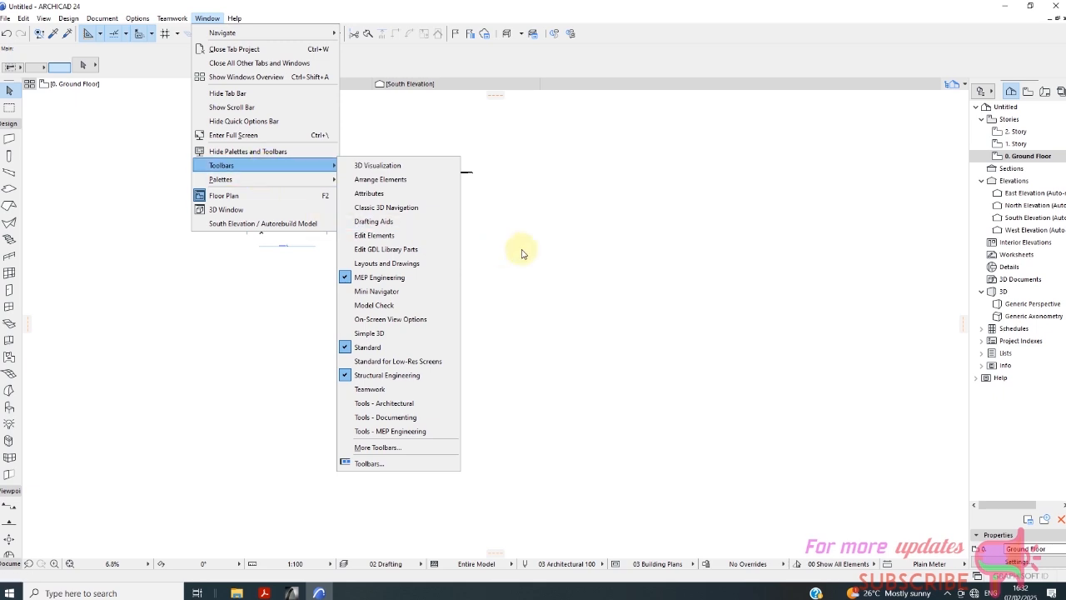